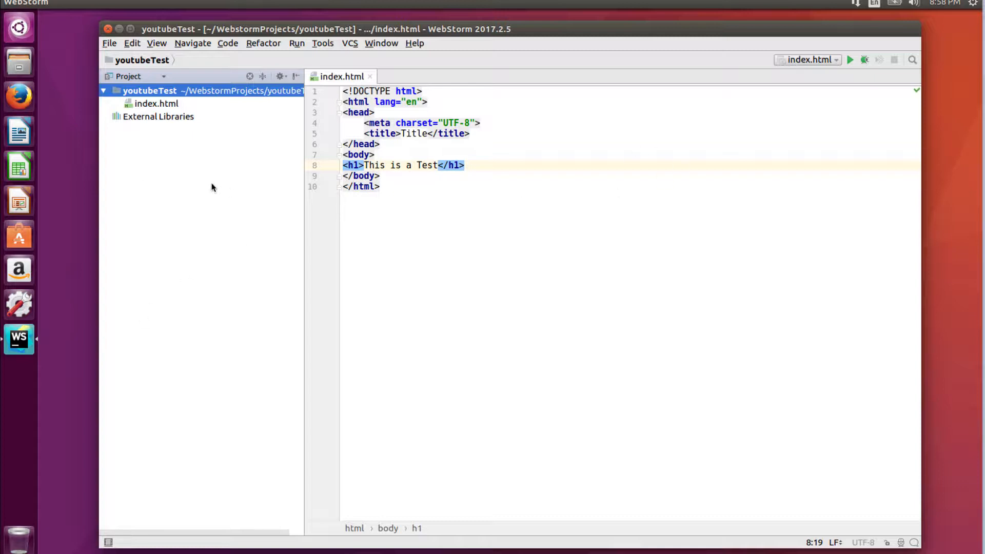
mouse_move(50, 115)
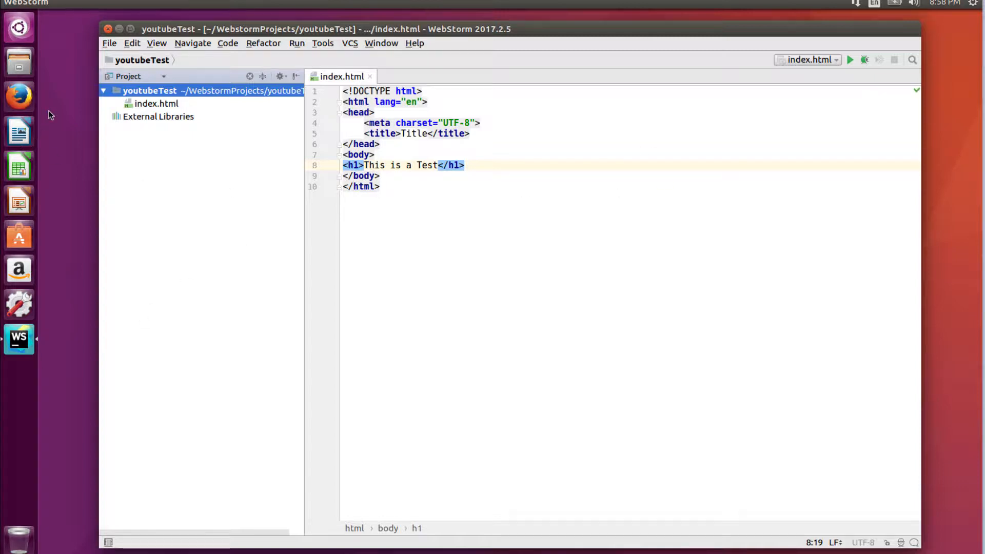
Collapse the youtubeTest project node and bring up the Ubuntu Dash to find a terminal.
left_click(102, 91)
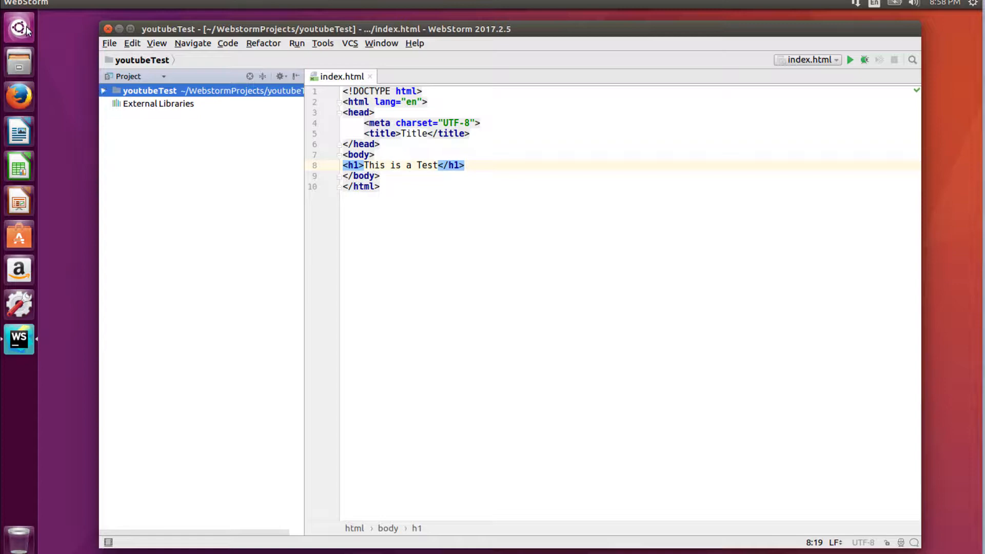
left_click(19, 27)
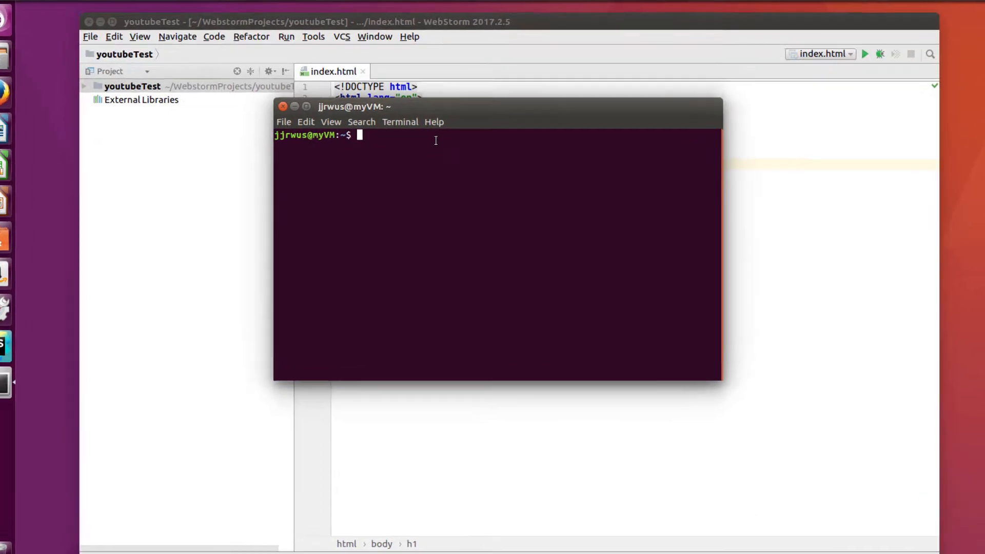
Run 'sudo apt install nodejs' and supply the administrator password to install Node.js 4.2.6.
type("sudo")
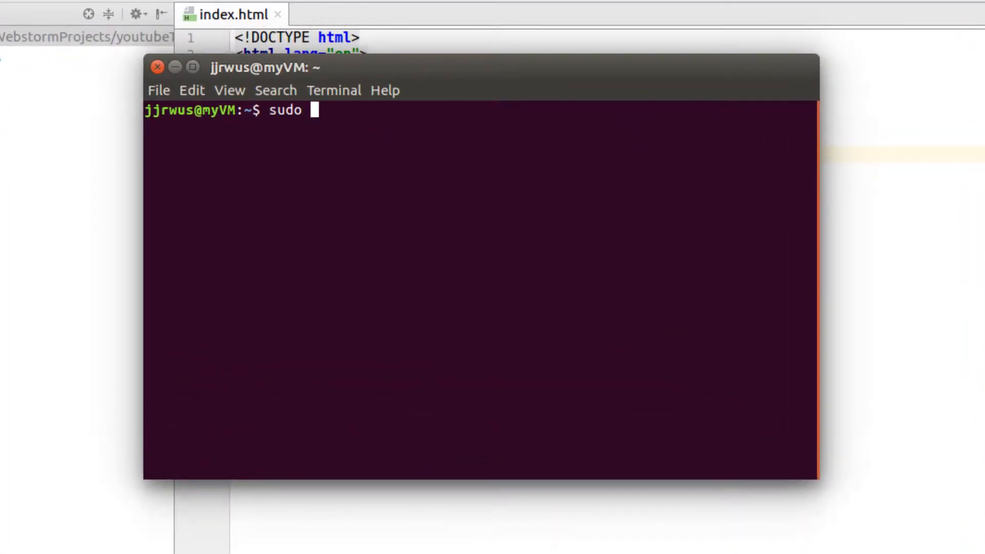
type("apt insta")
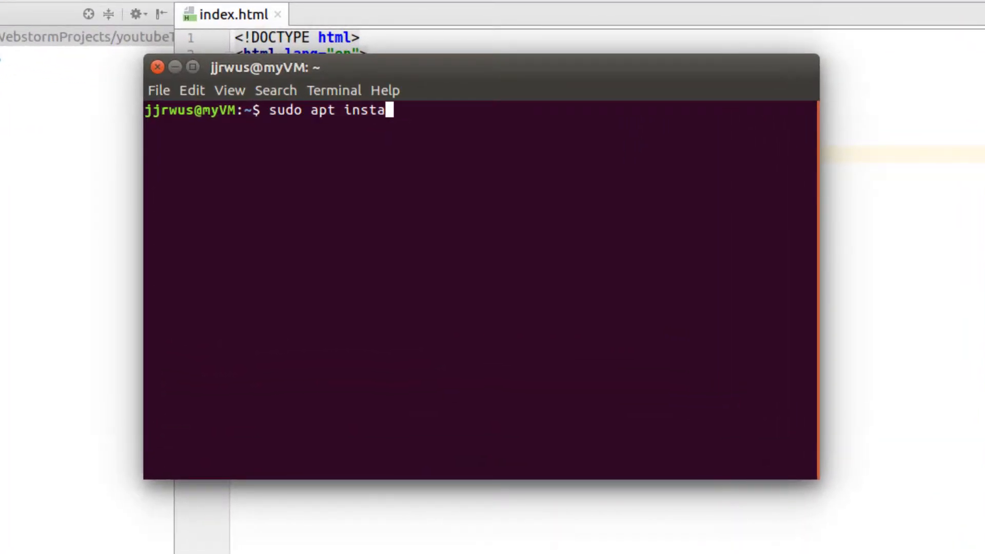
type("ll node")
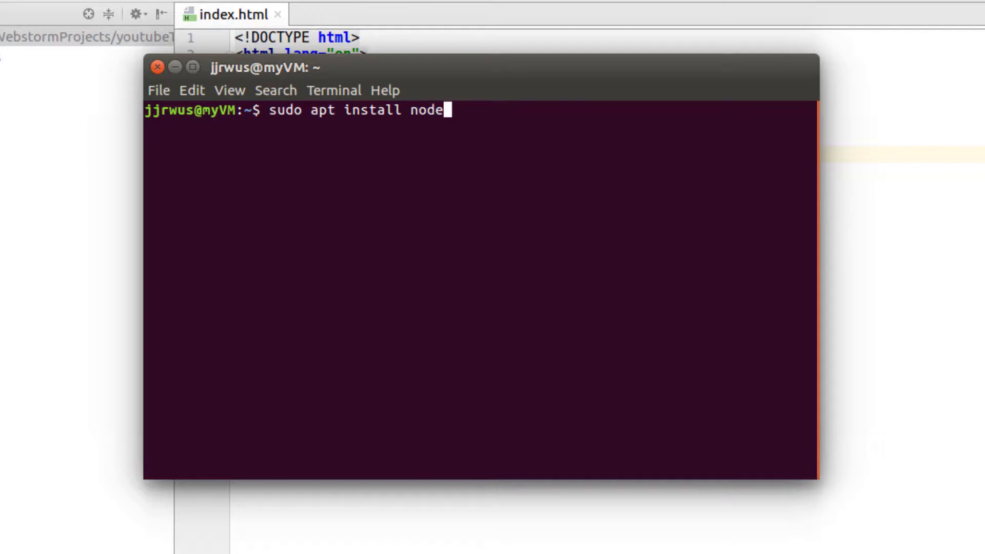
key("Return")
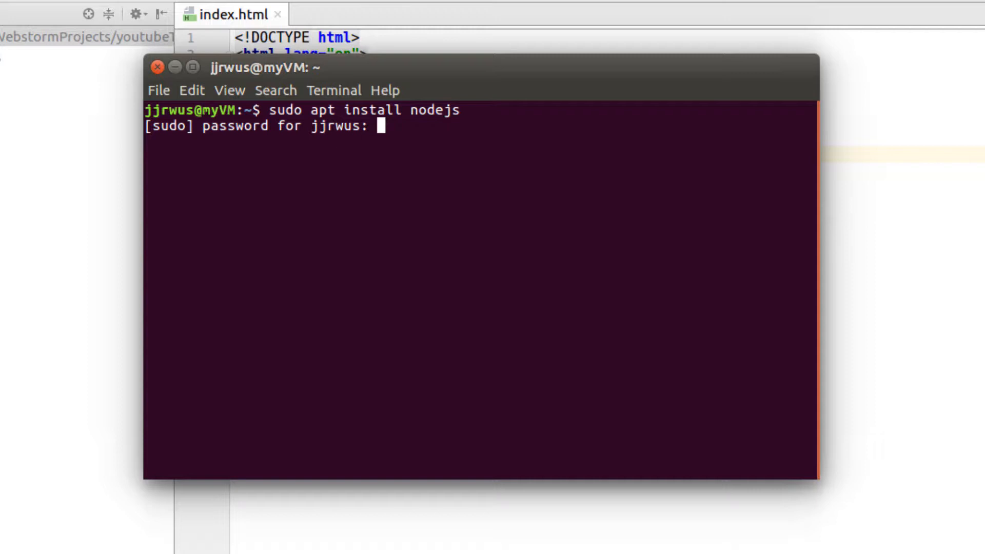
key("Return")
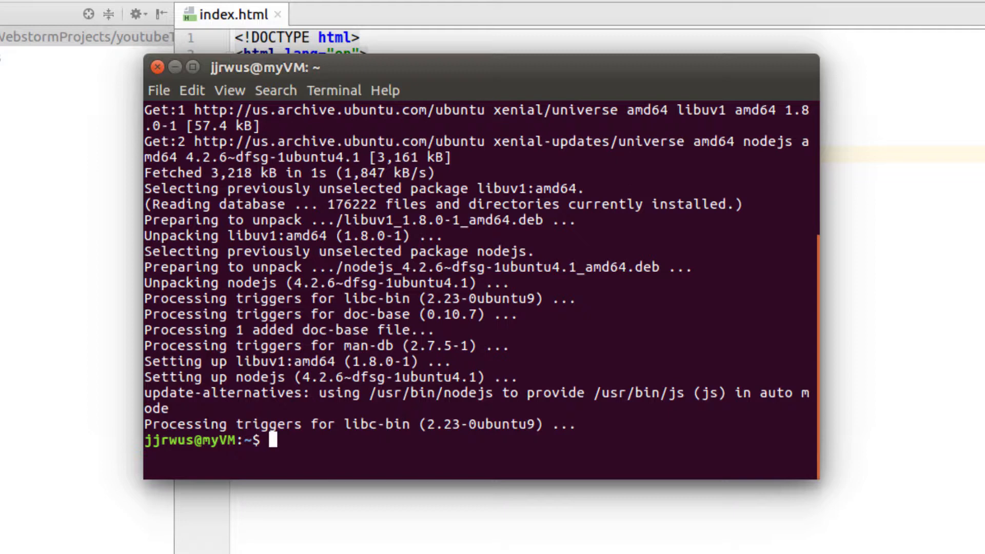
Attempt a mistaken 'sudo install npm' command that fails without apt.
type("sudo")
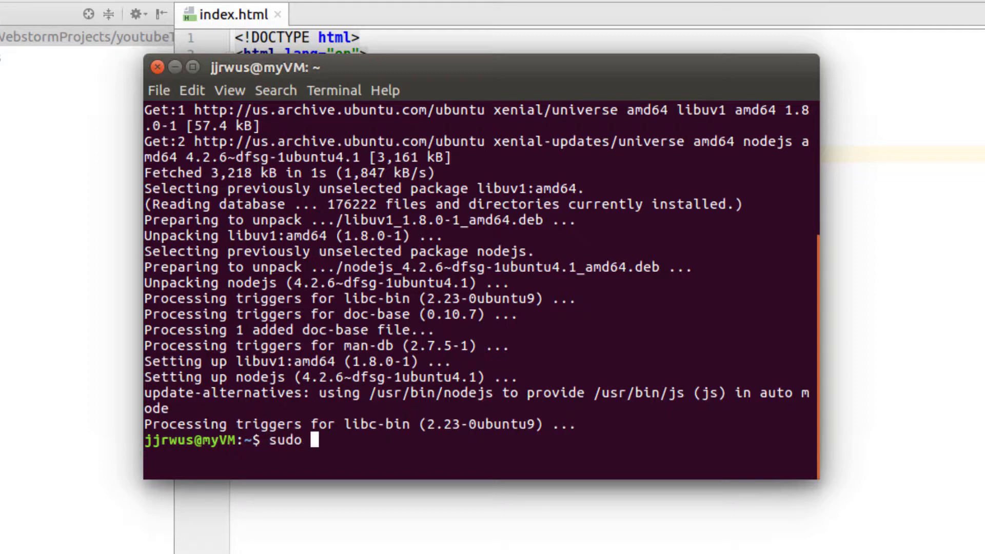
type("install")
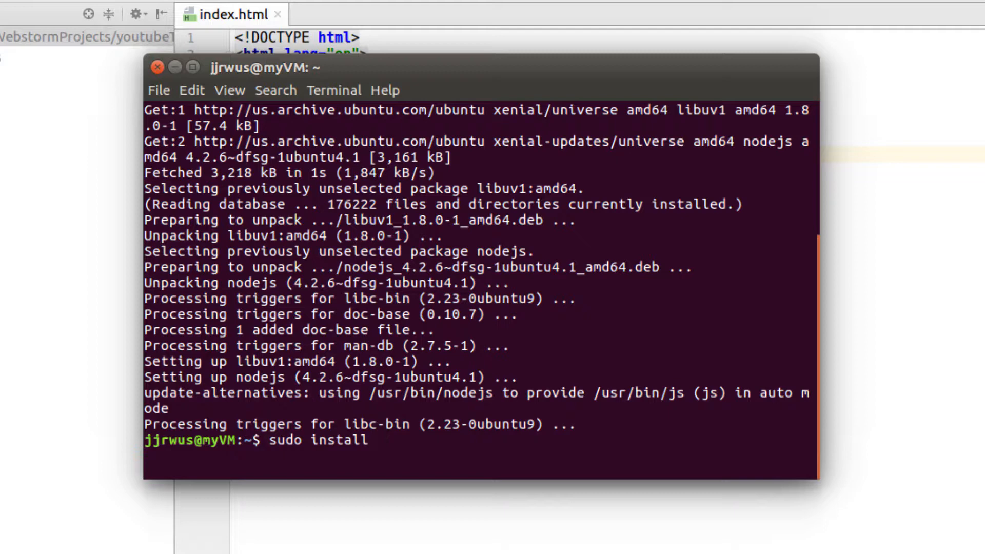
type("n")
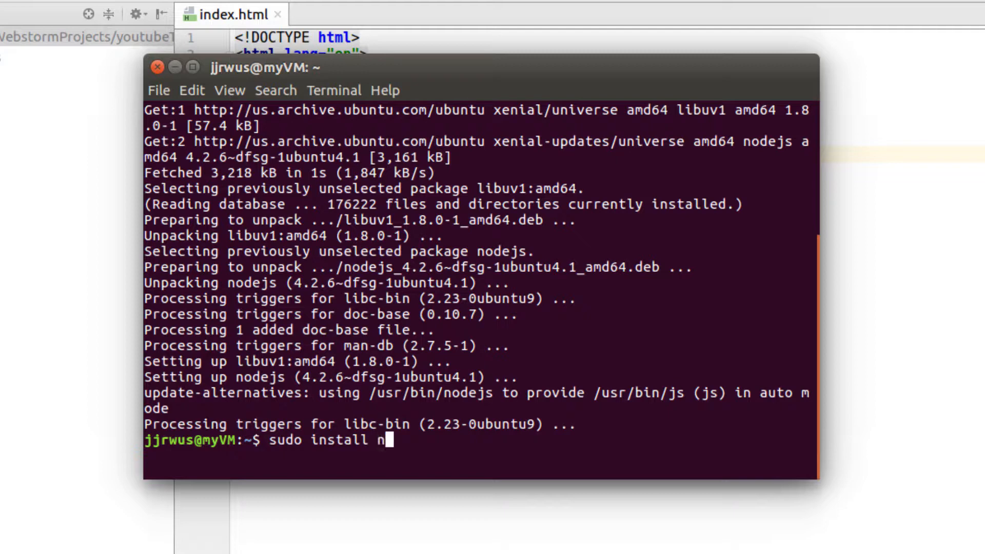
type("pm")
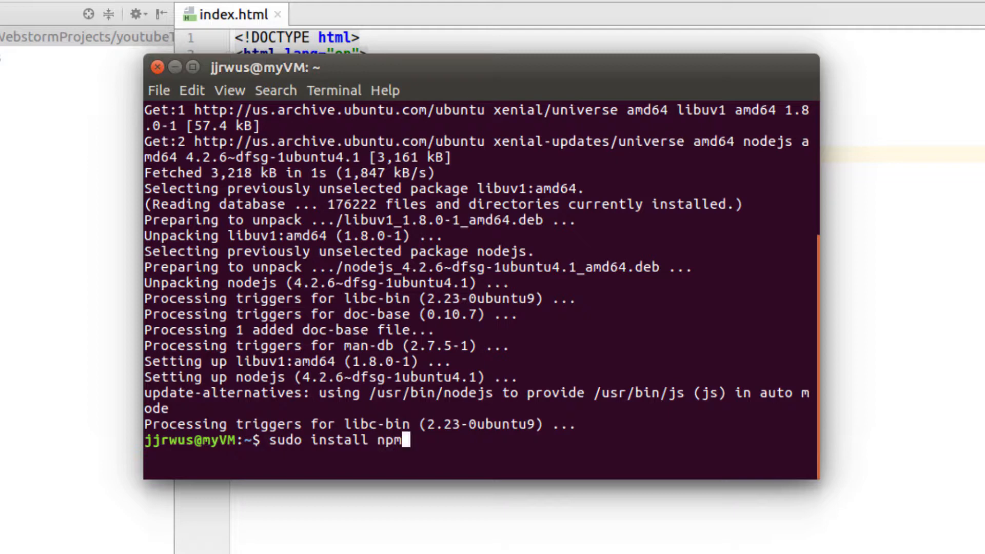
key("Return")
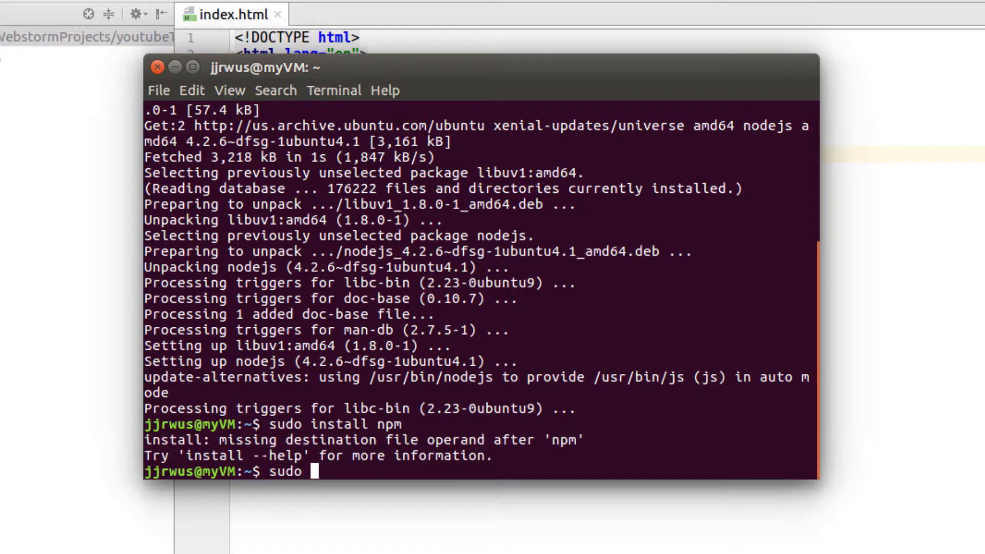
Run 'sudo apt install npm' and confirm with Y to install npm 3.5.2 and its dependencies.
type("ap")
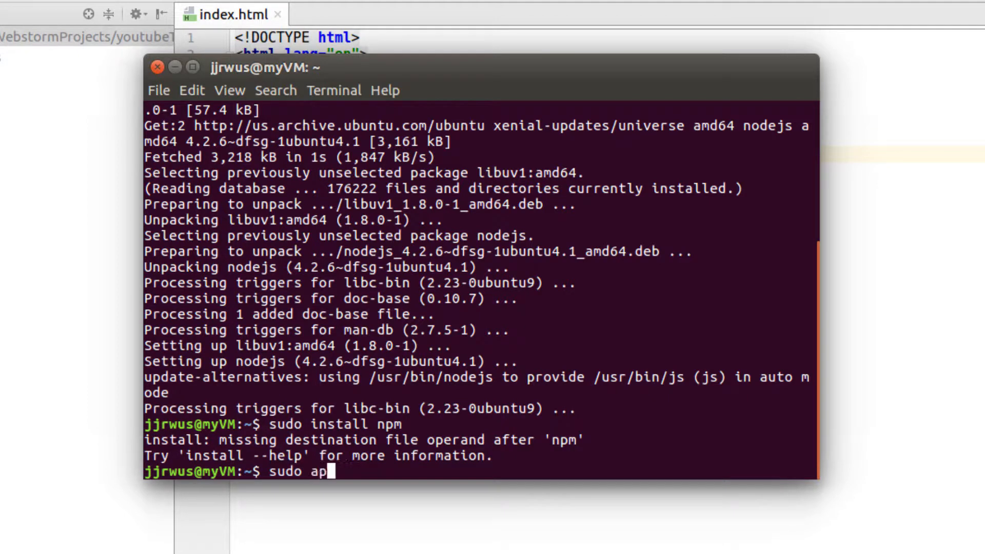
type("t install")
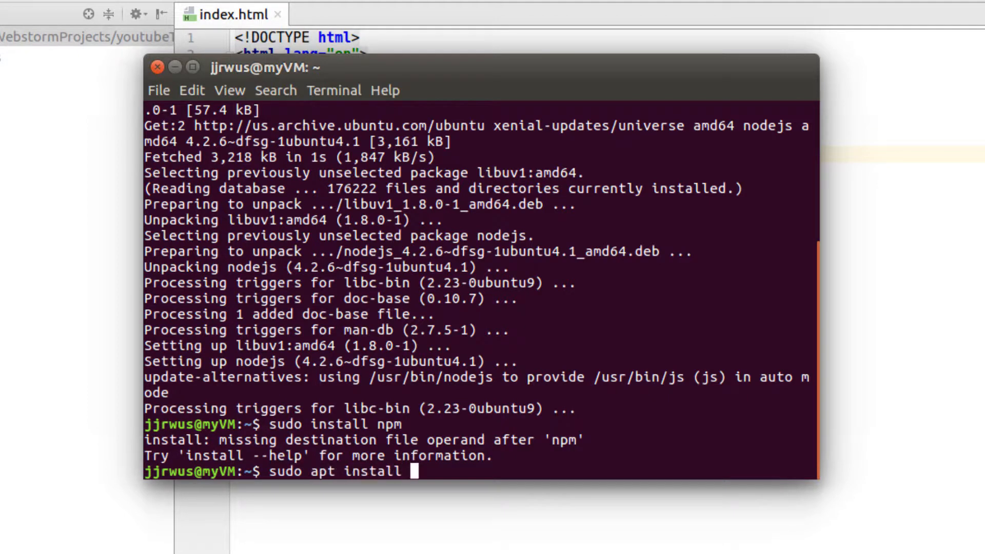
type("nm")
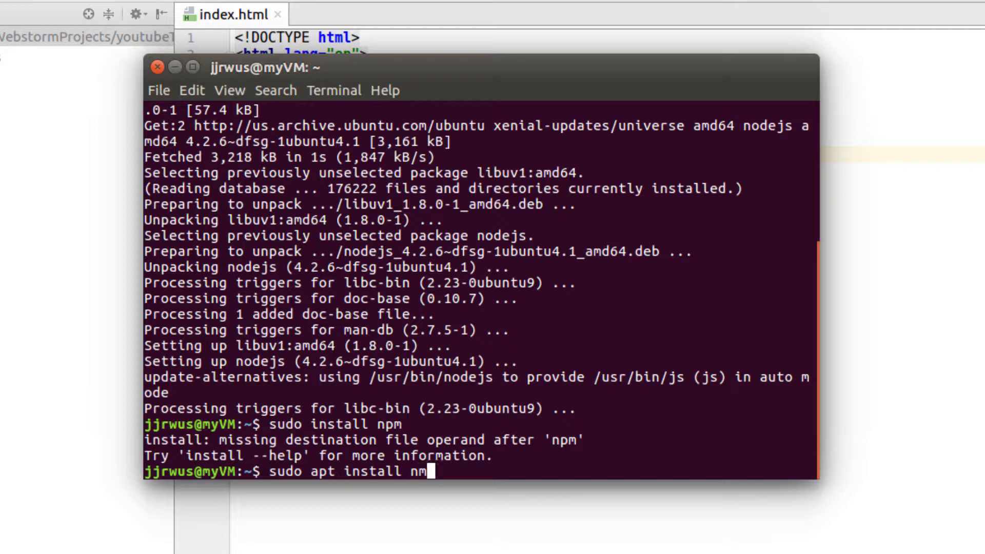
key("BackSpace")
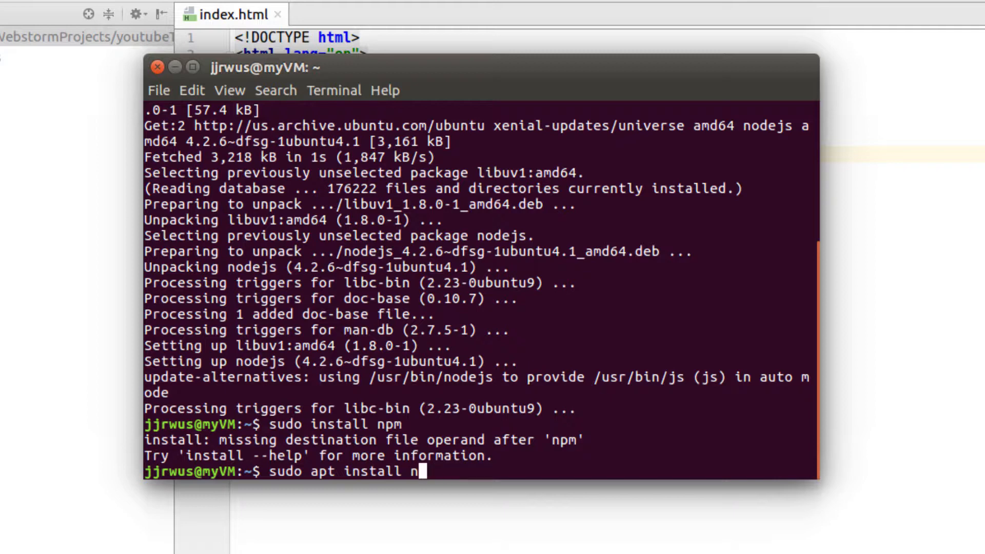
key("Return")
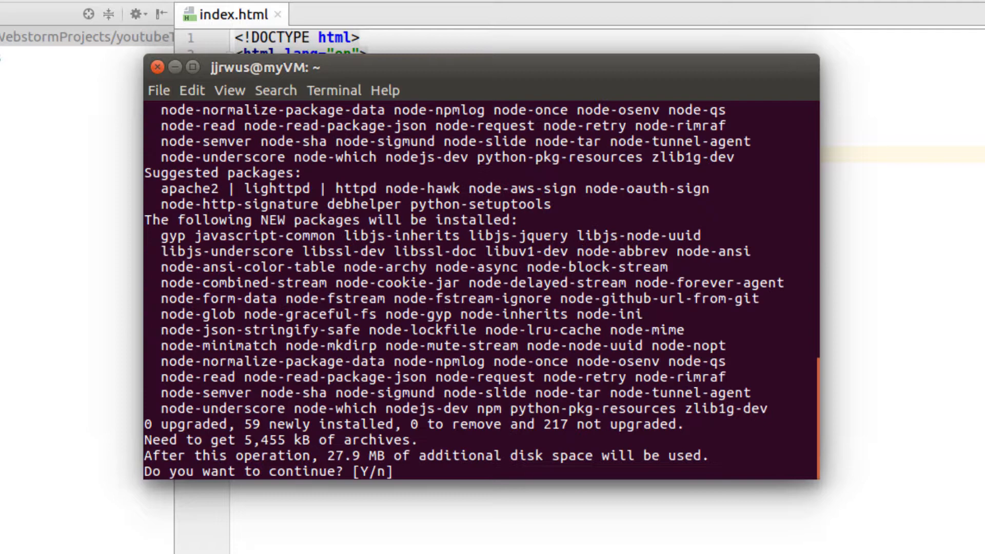
type("Y")
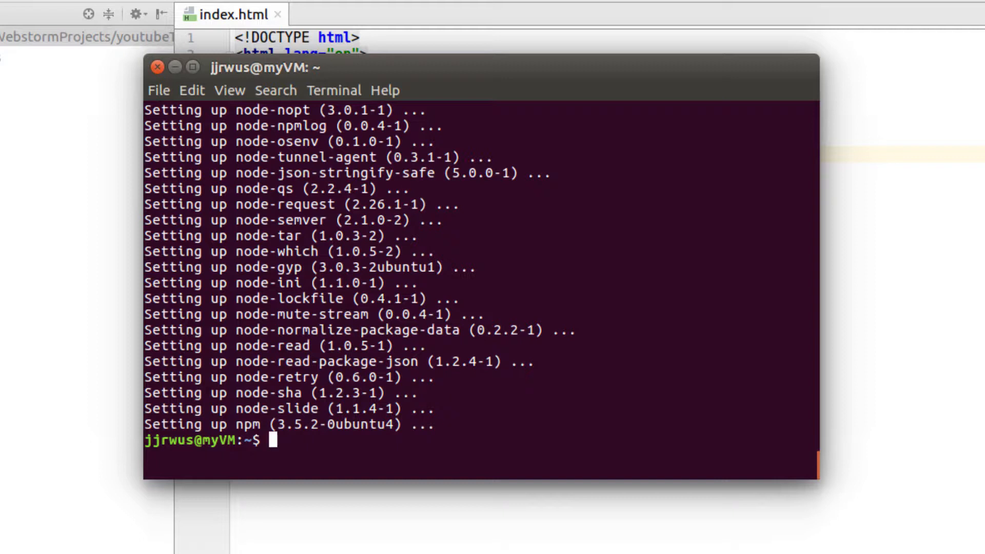
Run 'which nodejs' to reveal the install path /usr/bin/nodejs.
type("which")
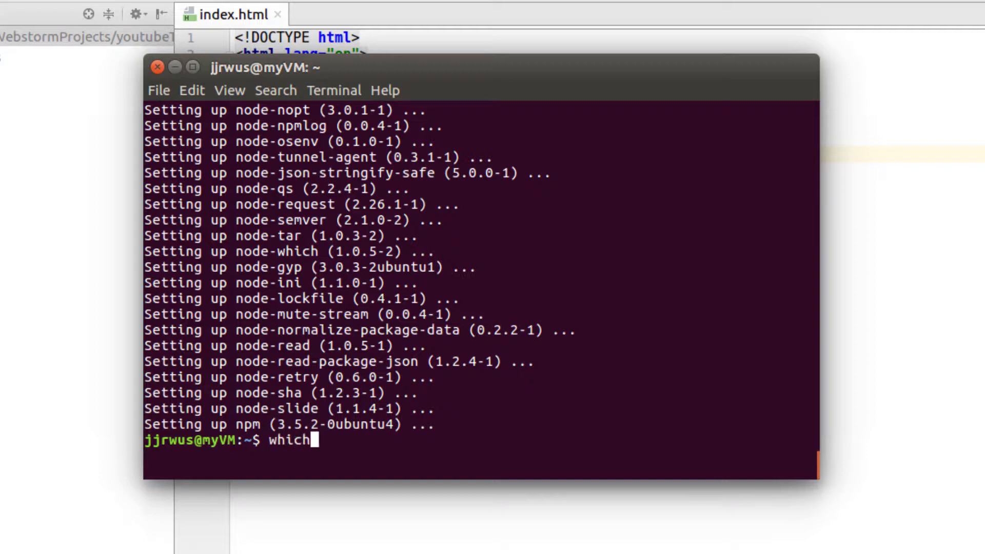
type("nodejs")
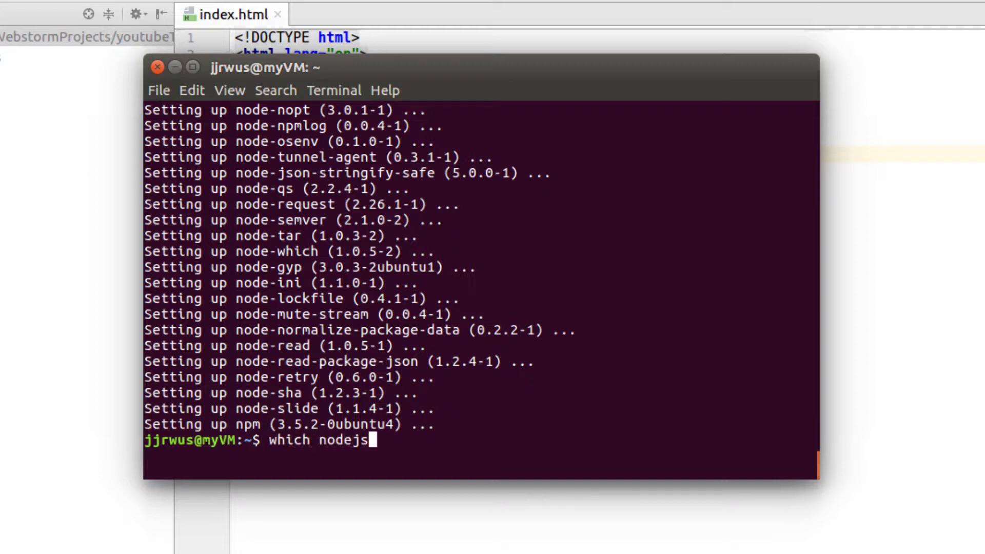
key("Return")
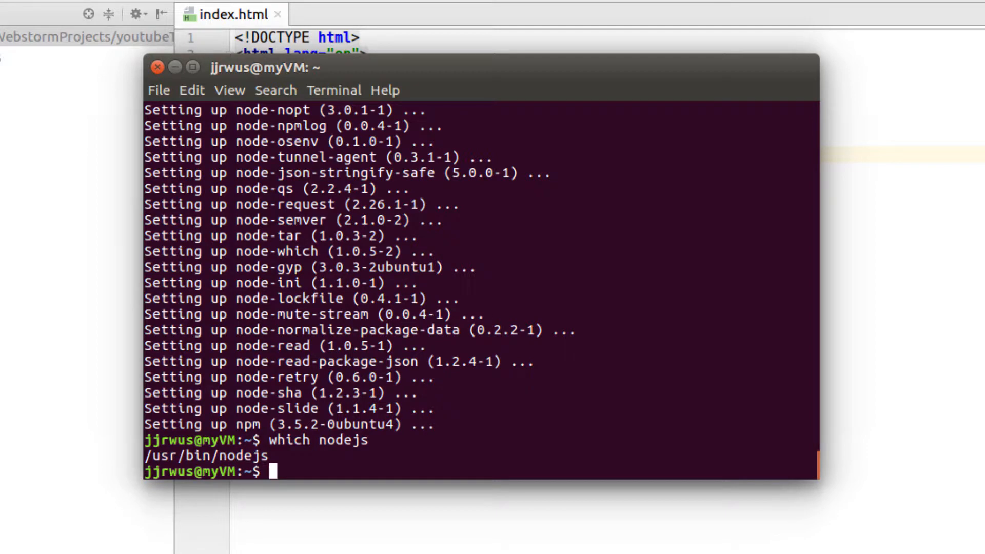
mouse_move(406, 113)
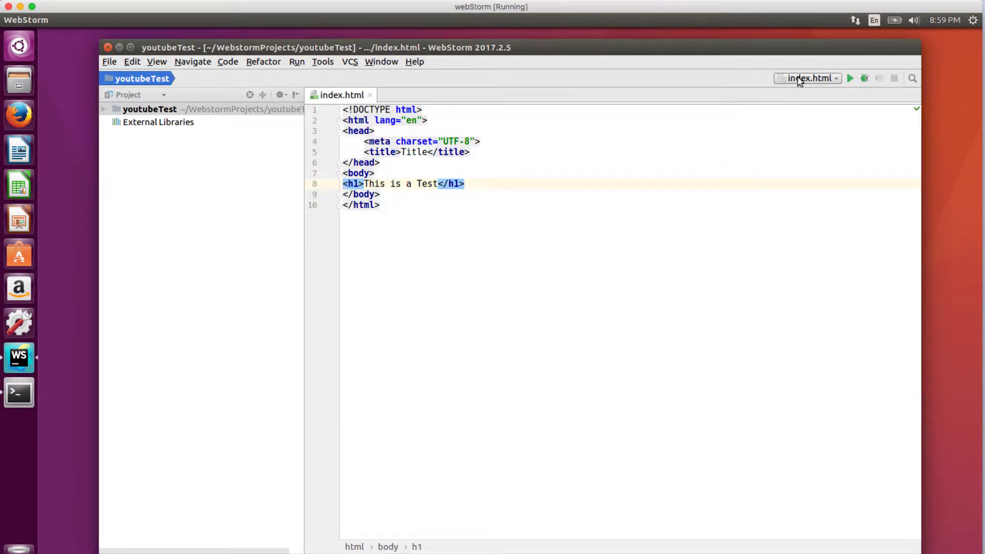
Bring up the Run/Debug Configurations dialog via Edit Configurations in the run dropdown.
left_click(809, 78)
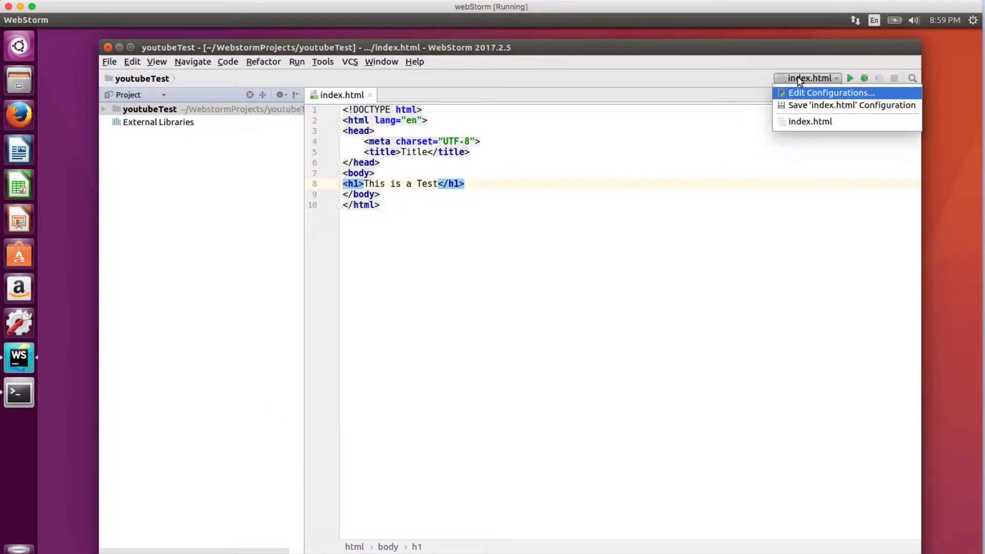
left_click(830, 93)
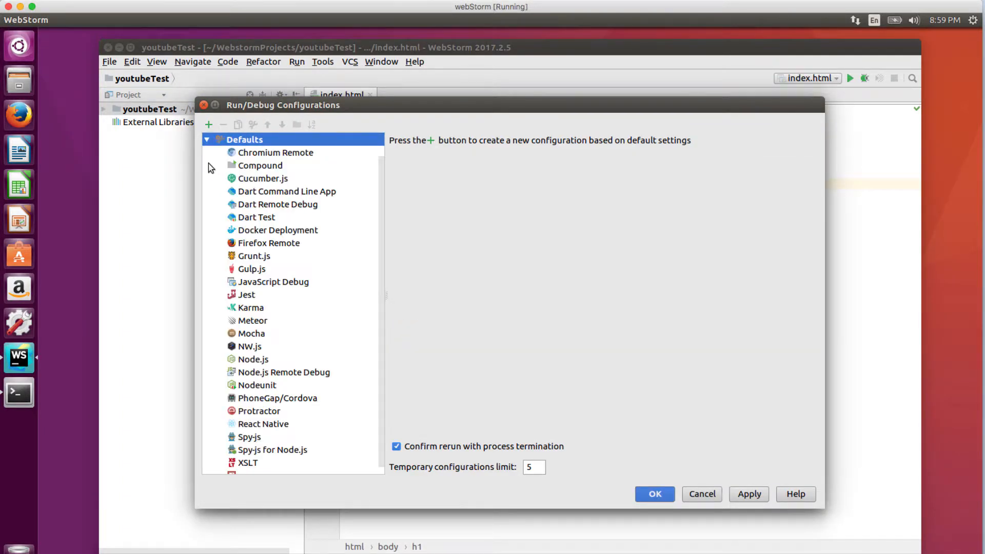
mouse_move(245, 325)
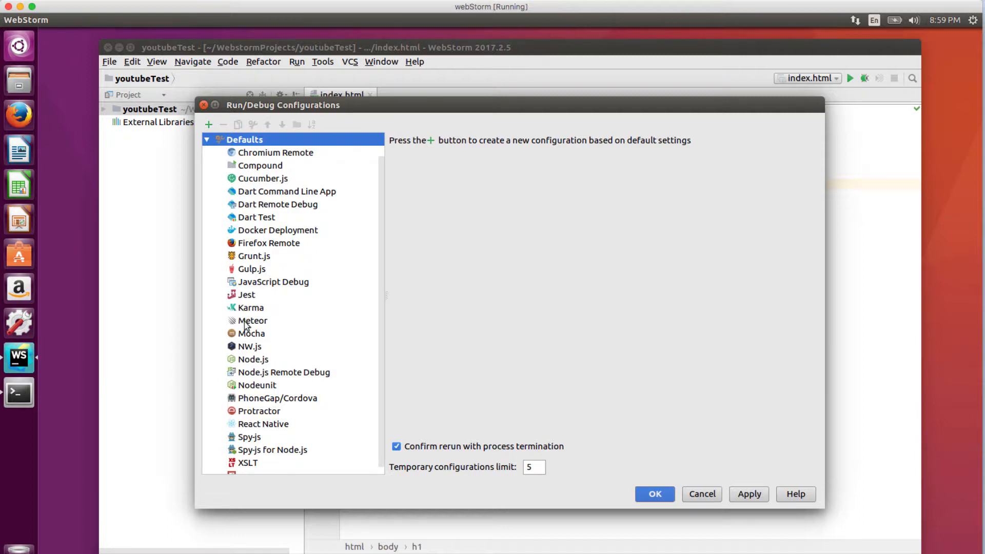
In the Node.js defaults, start adding a new Node interpreter and browse the file system for it.
left_click(253, 359)
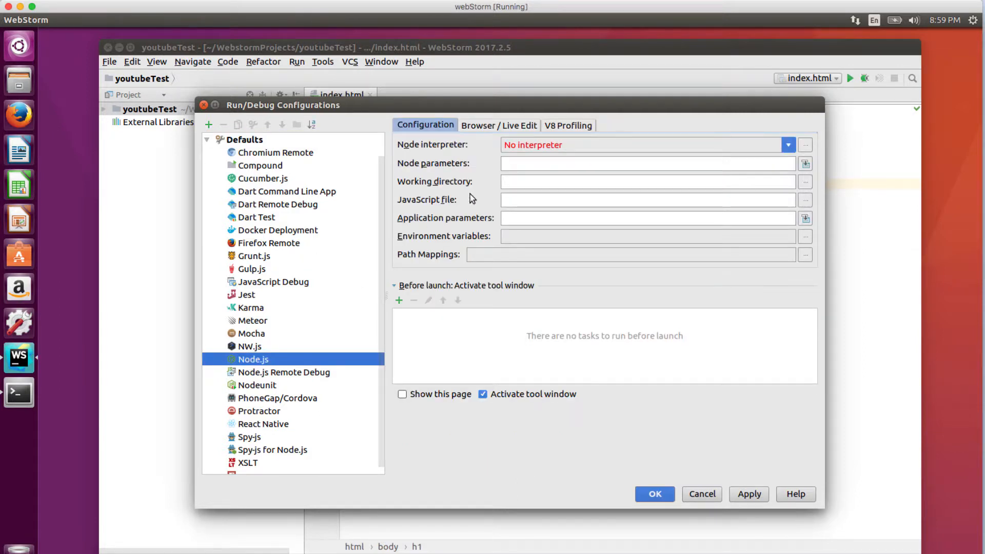
mouse_move(688, 150)
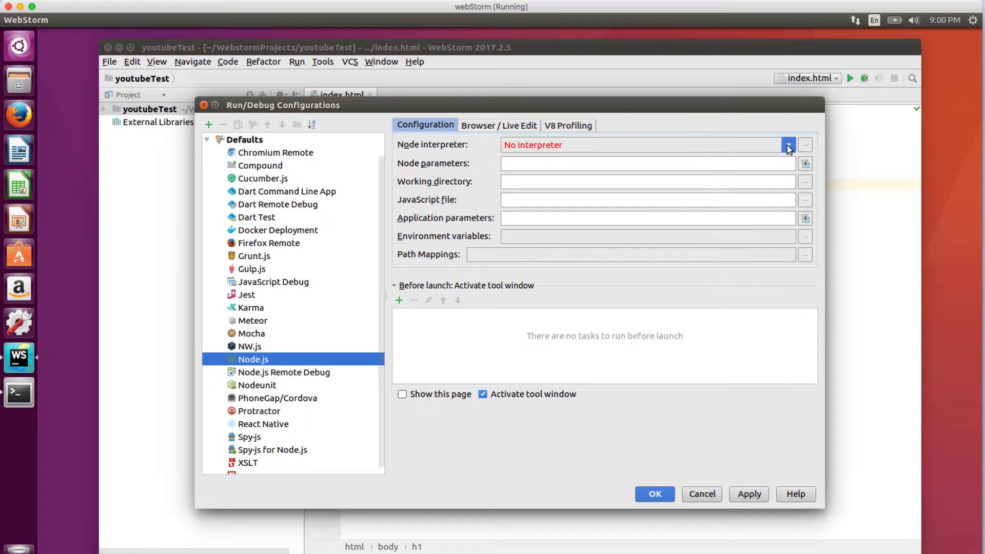
left_click(787, 145)
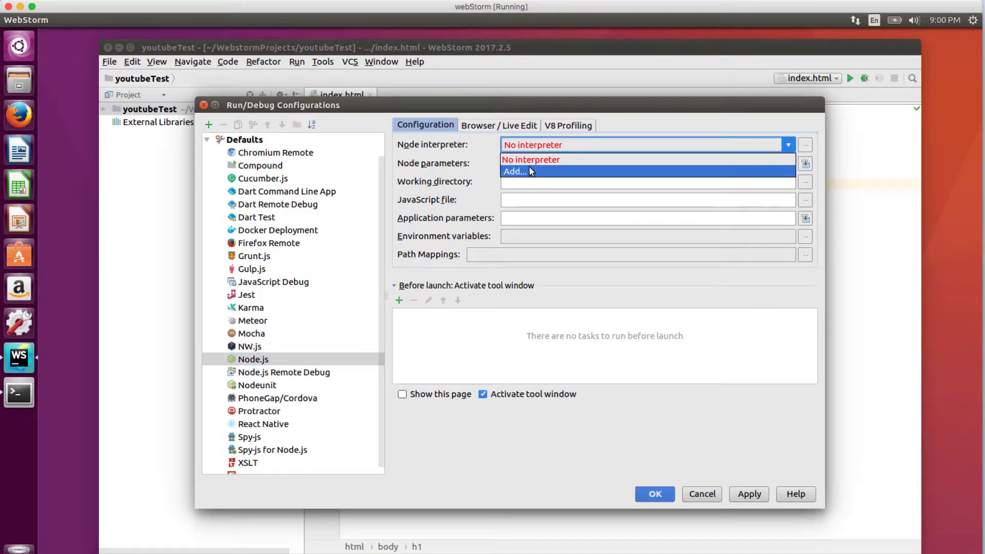
left_click(514, 172)
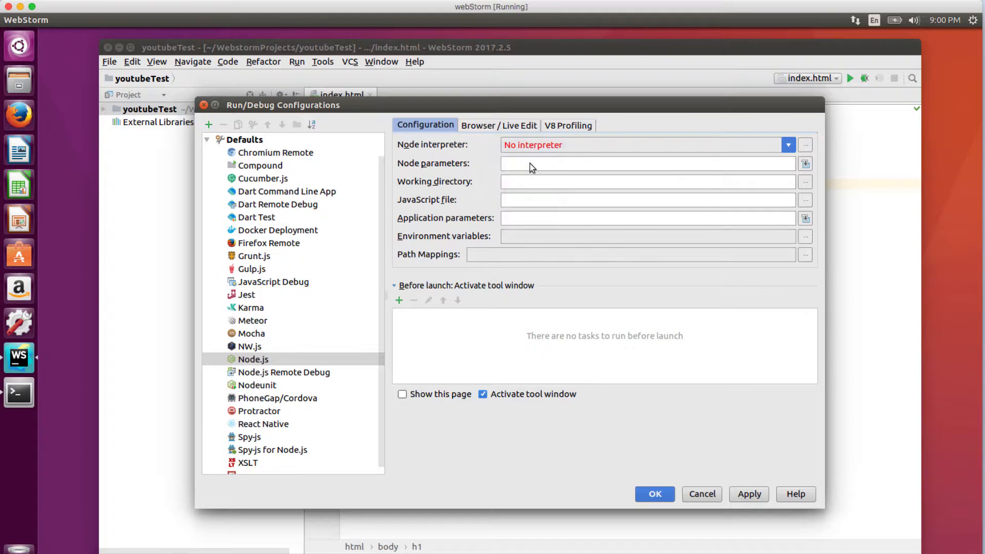
left_click(805, 182)
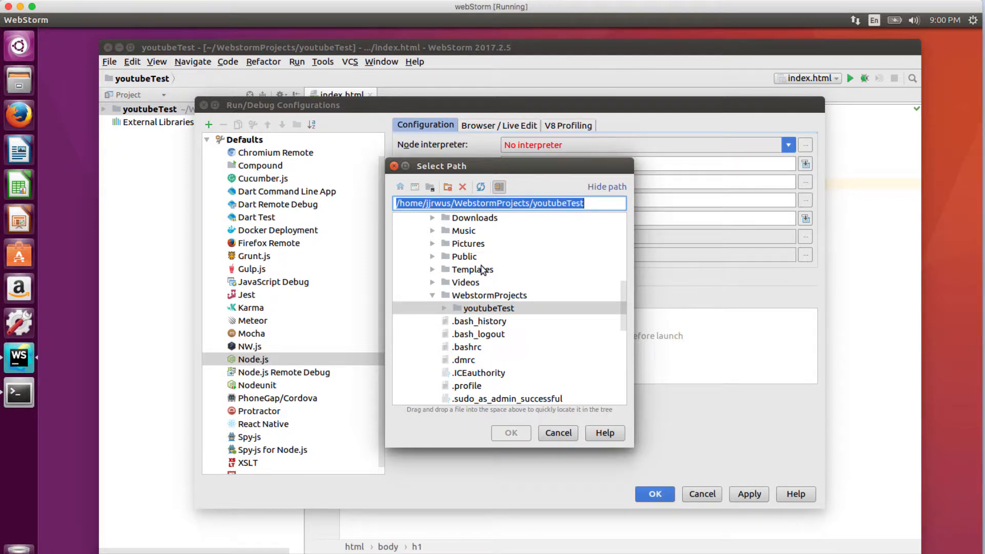
Navigate to /usr/bin and search 'node' to select /usr/bin/nodejs as the interpreter.
left_click(472, 269)
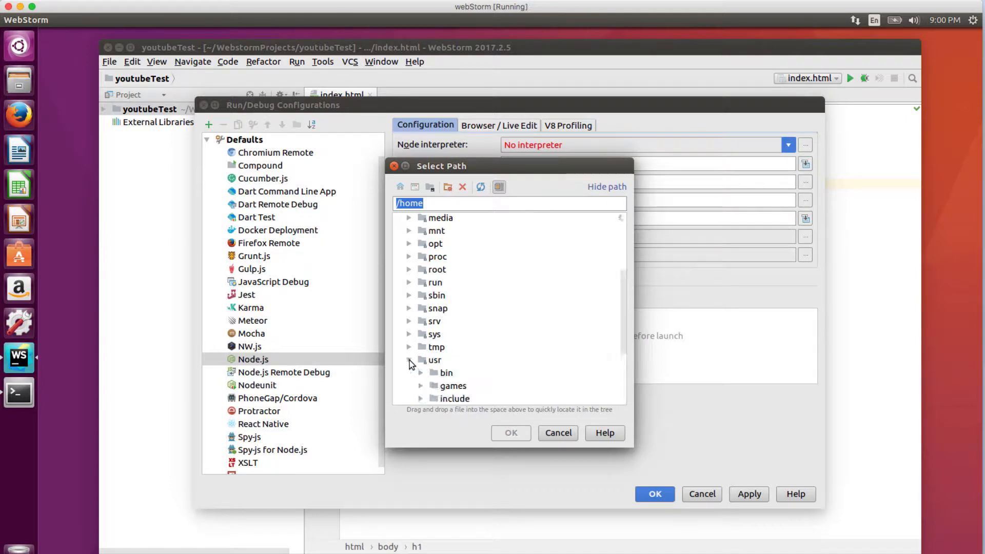
type("n")
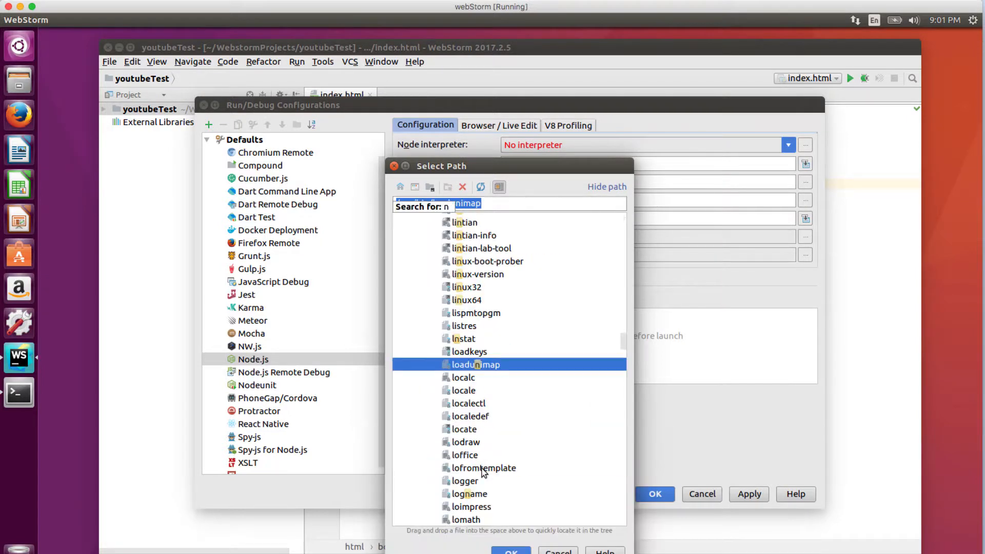
type("ode")
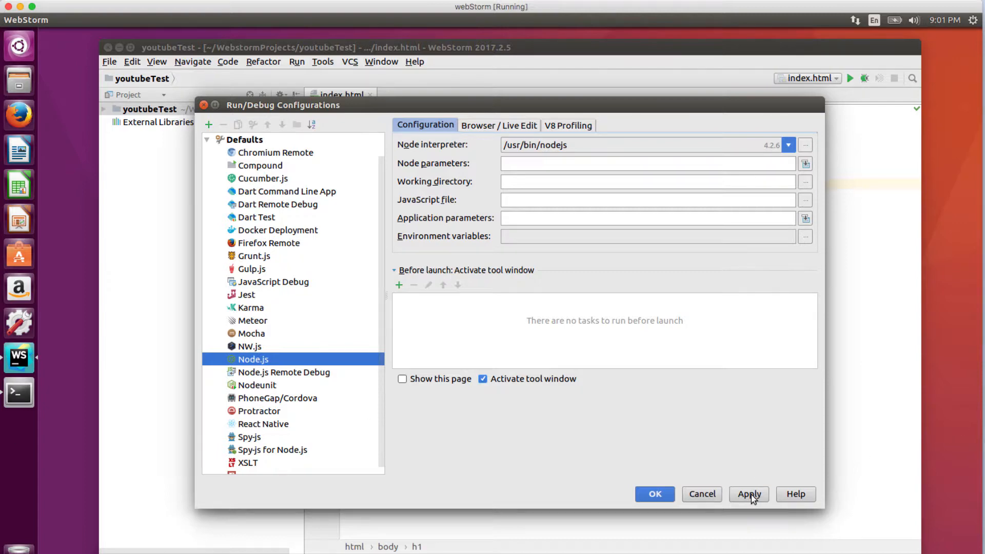
Apply the /usr/bin/nodejs interpreter setting and return focus to the index.html editor.
left_click(749, 493)
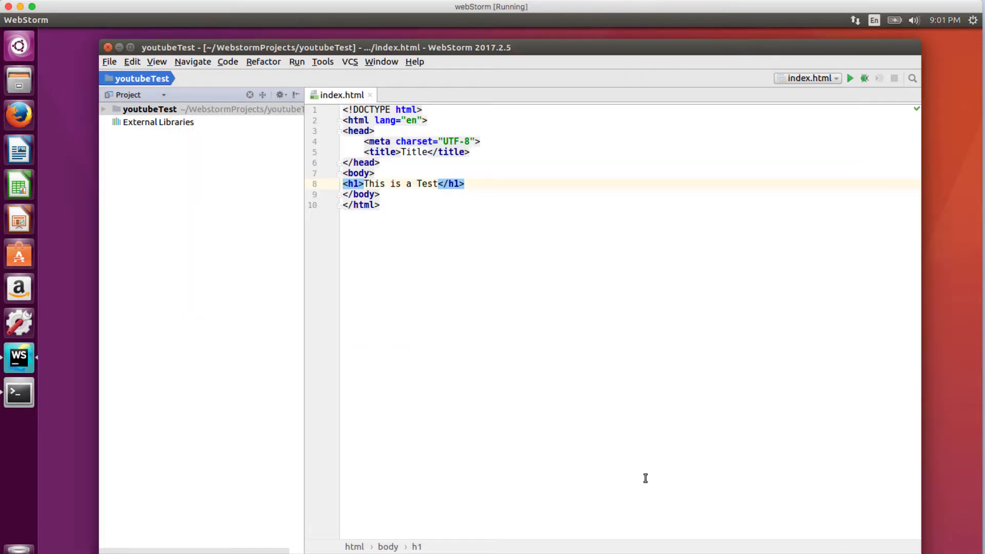
left_click(382, 205)
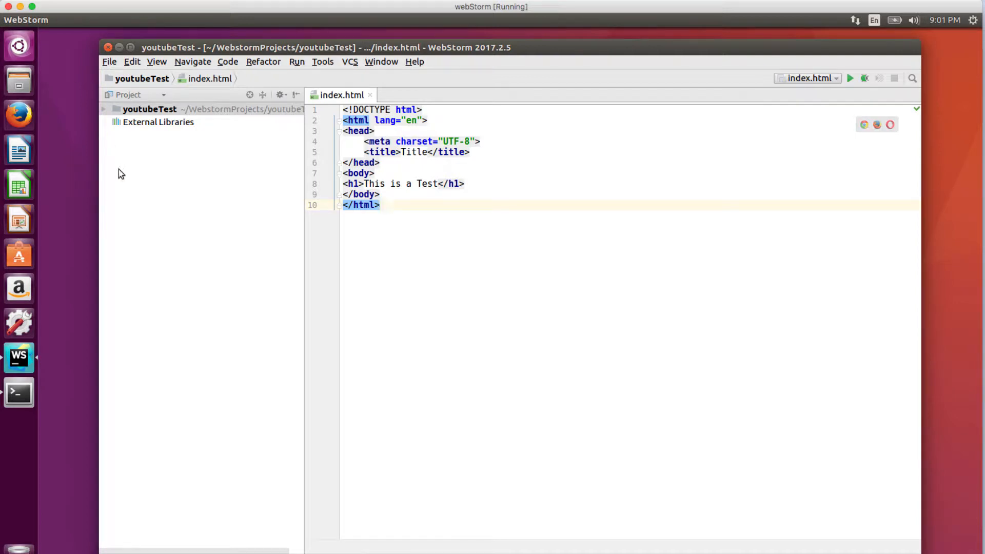
Create a new JavaScript file named index in the youtubeTest project.
right_click(150, 109)
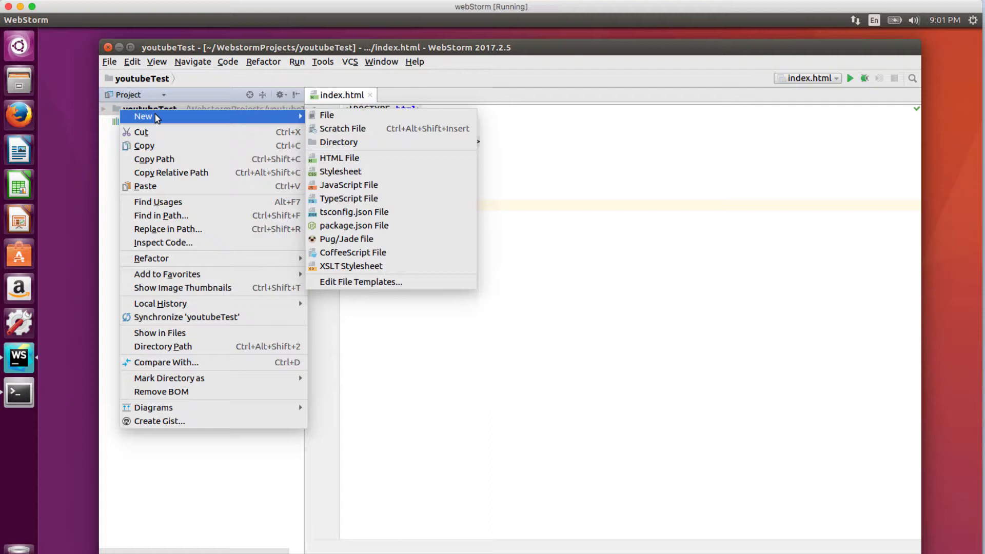
mouse_move(349, 185)
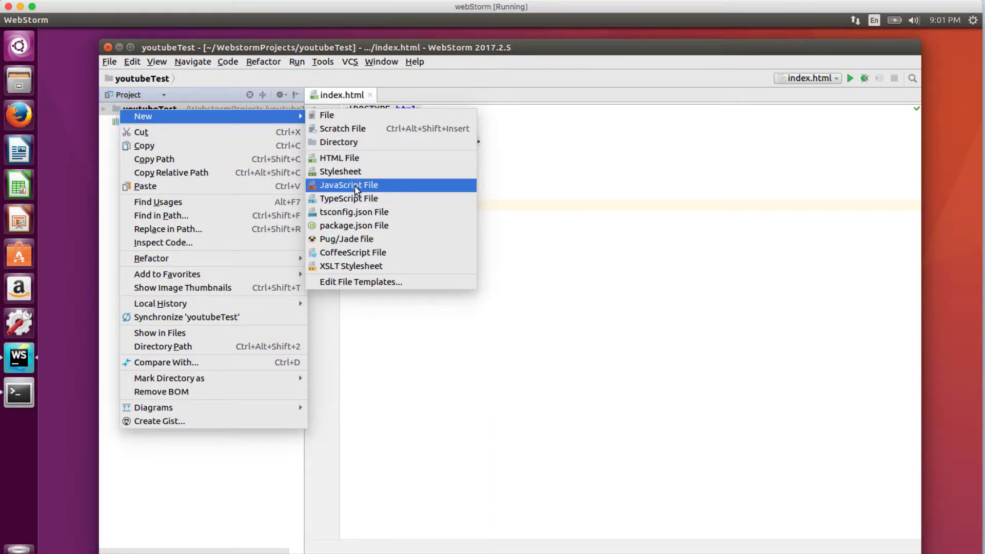
left_click(349, 184)
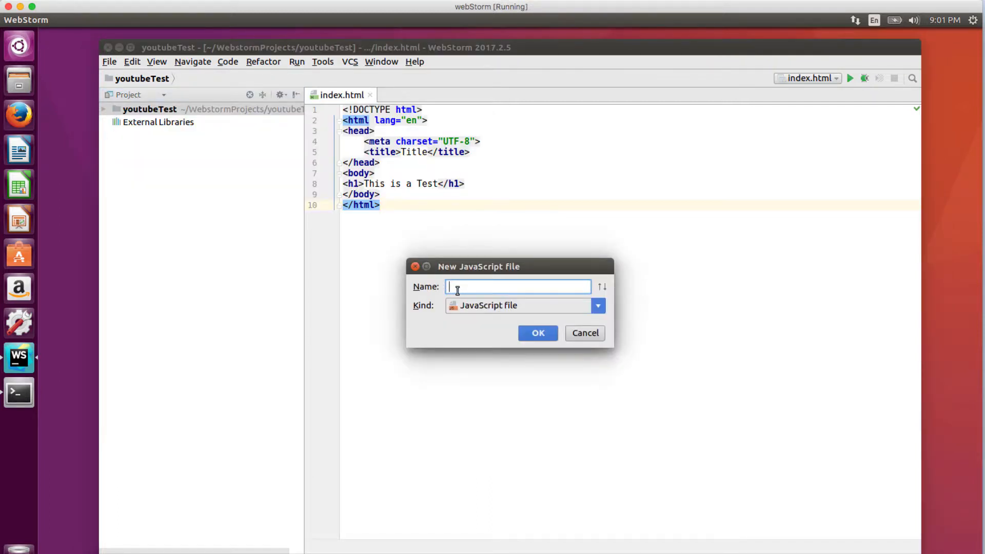
type("index.")
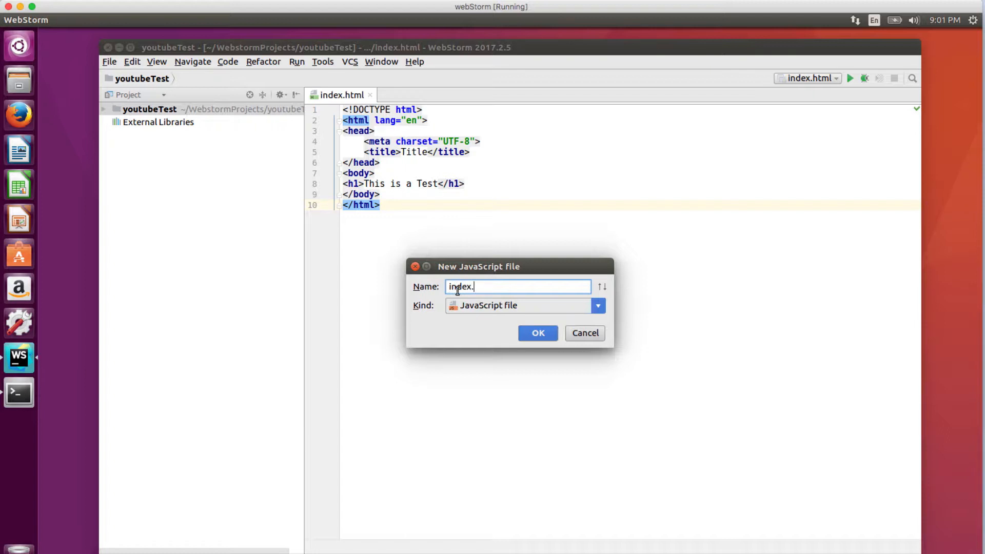
left_click(537, 332)
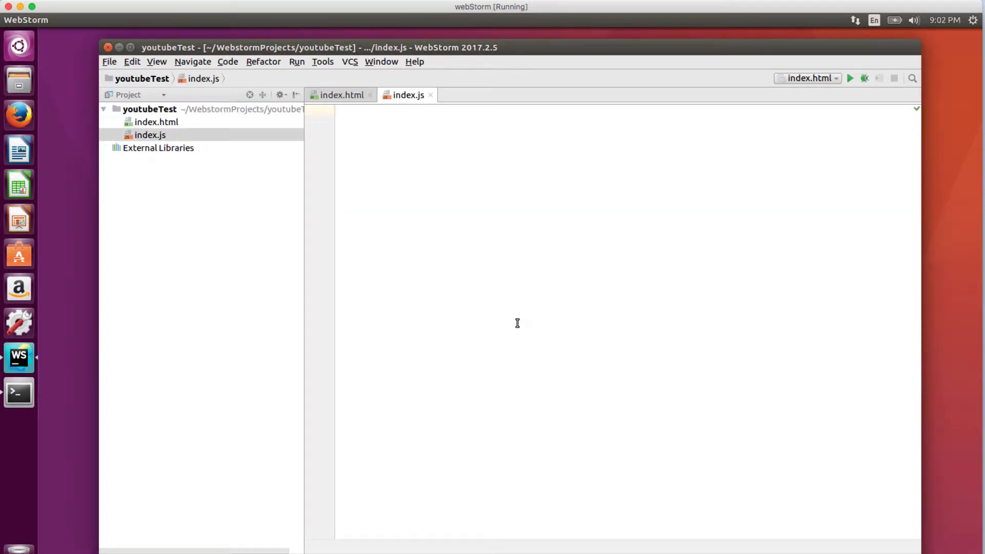
mouse_move(507, 318)
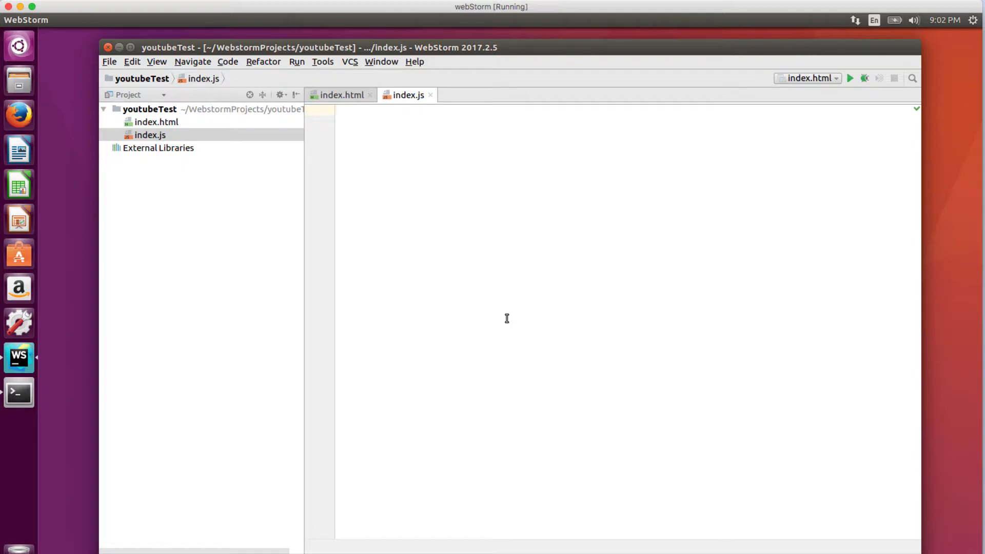
mouse_move(418, 246)
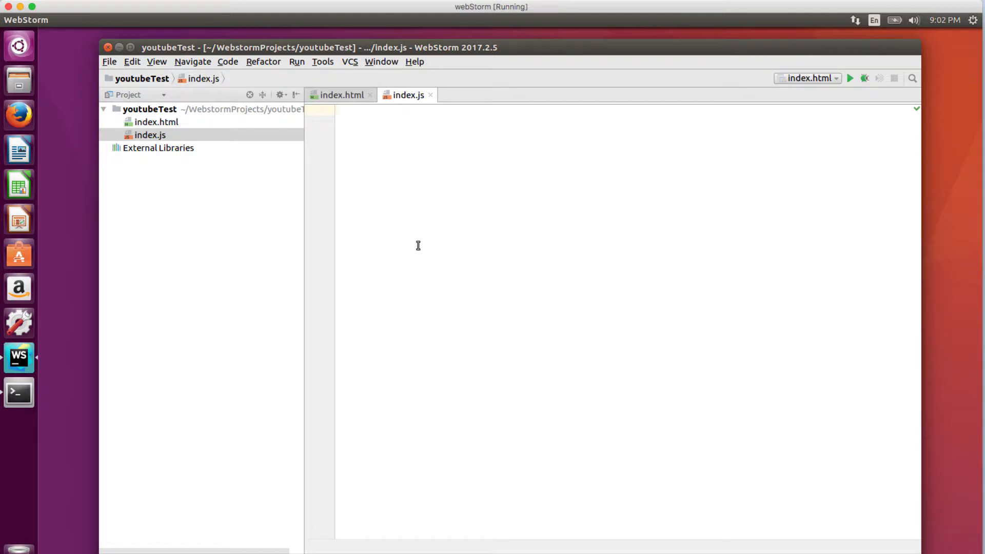
mouse_move(192, 174)
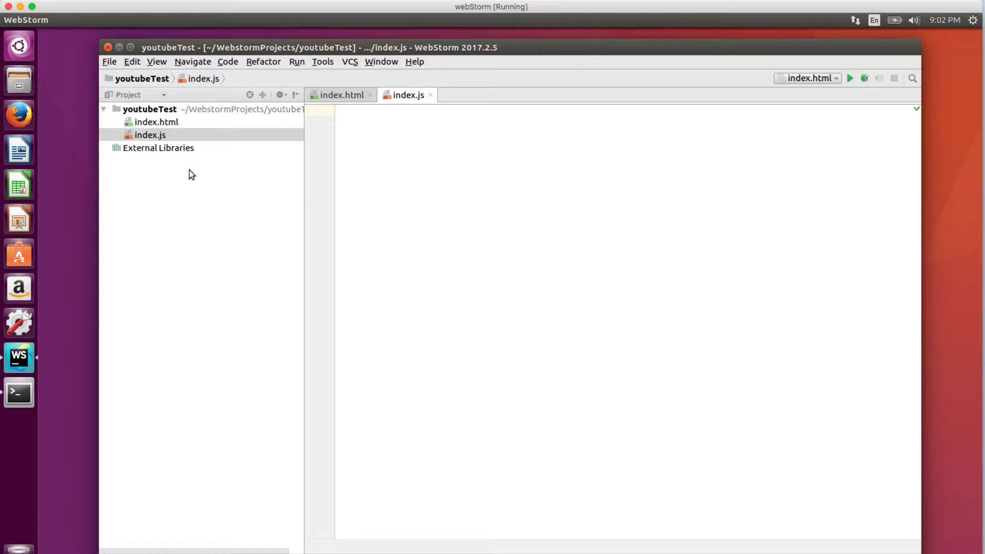
mouse_move(88, 162)
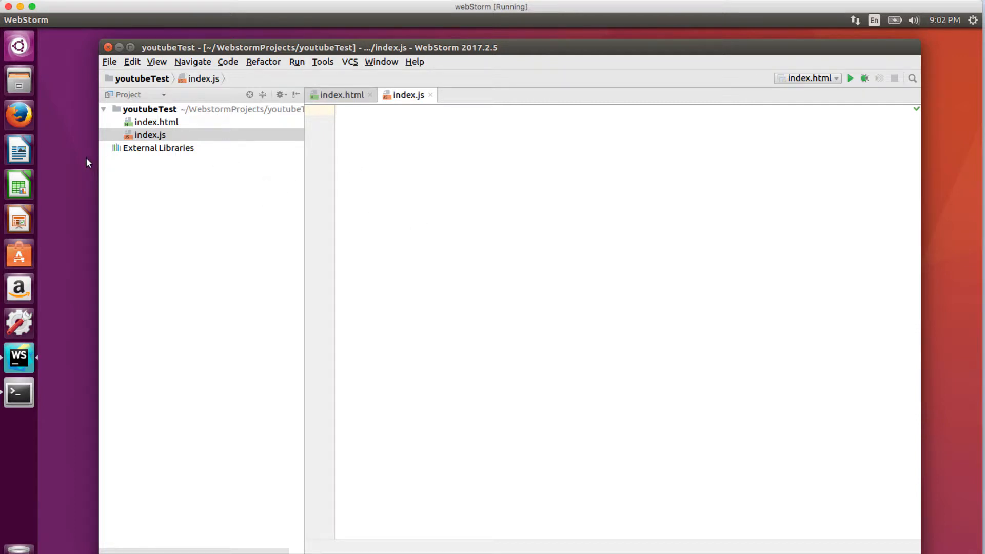
mouse_move(24, 74)
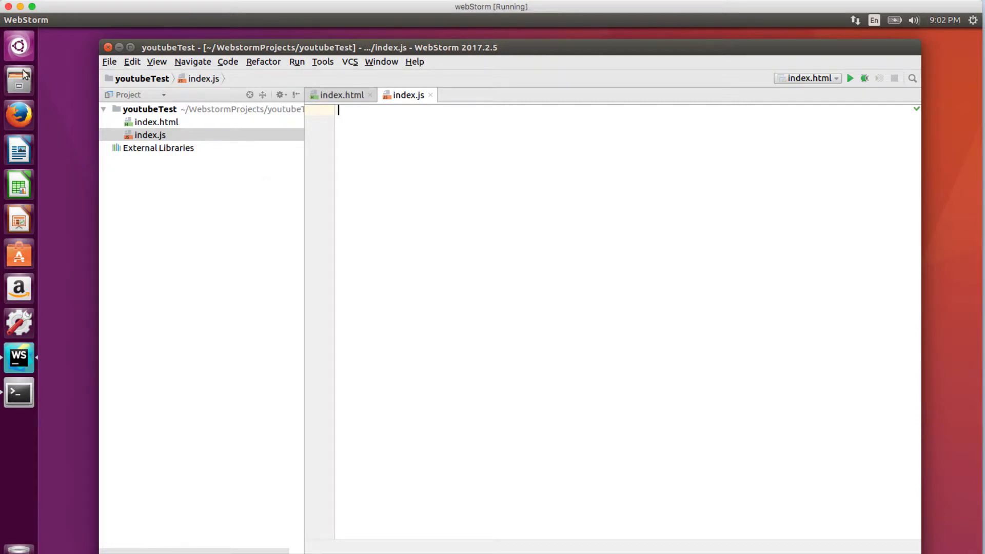
Launch Terminal from the Ubuntu Dash by searching 'ter'.
left_click(18, 46)
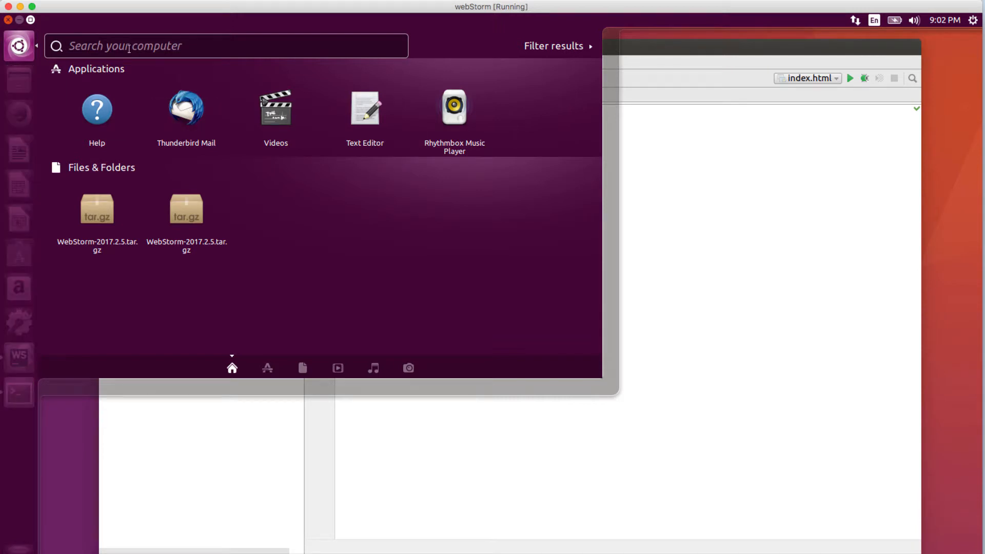
type("ter")
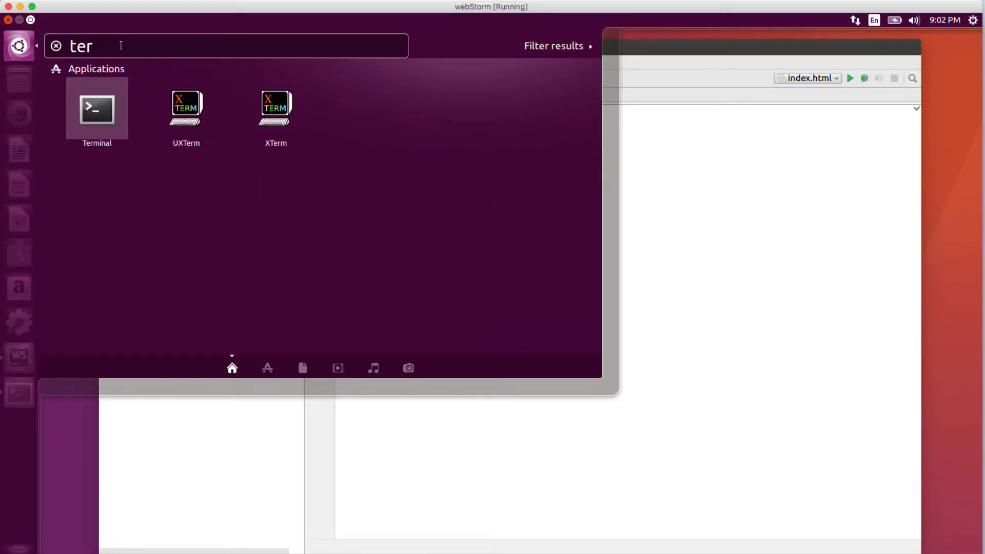
left_click(97, 109)
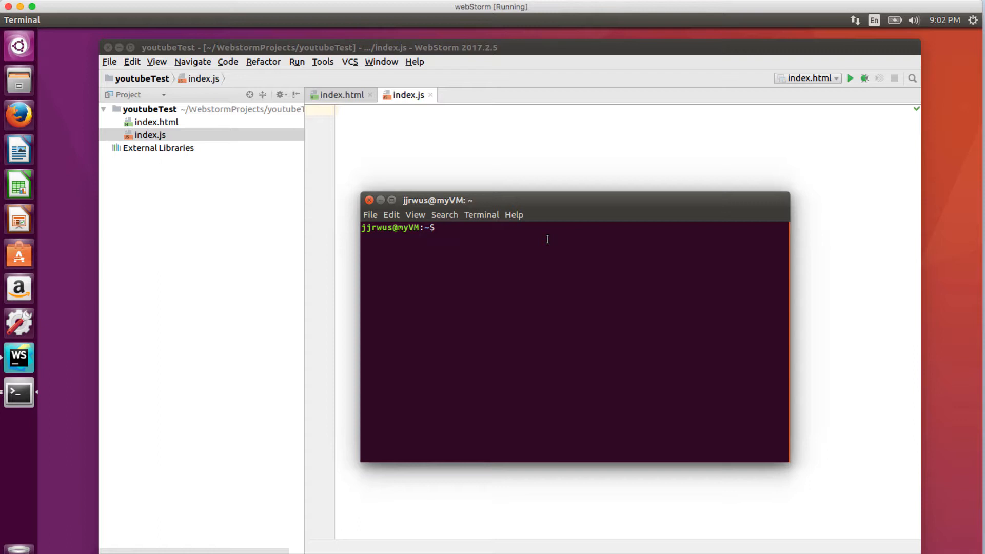
Change directory into ~/WebstormProjects/youtubeTest and enter npm init at the prompt without running it.
type("cd WebstormProjects/")
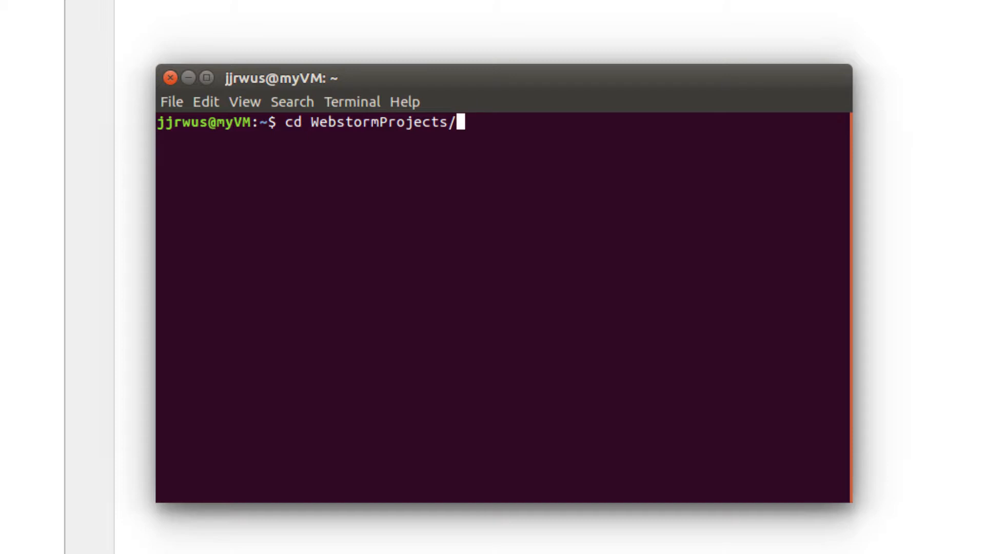
type("ys")
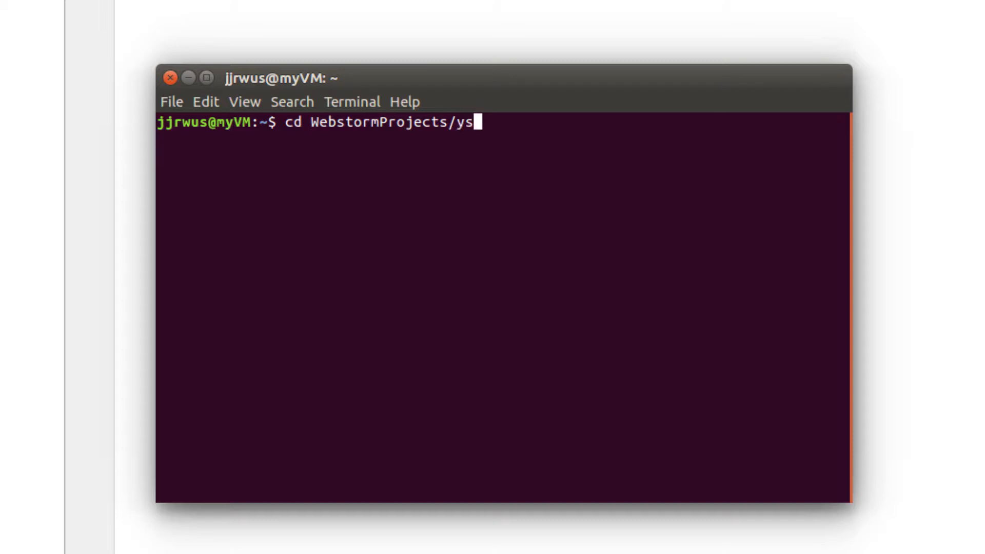
key("Backspace")
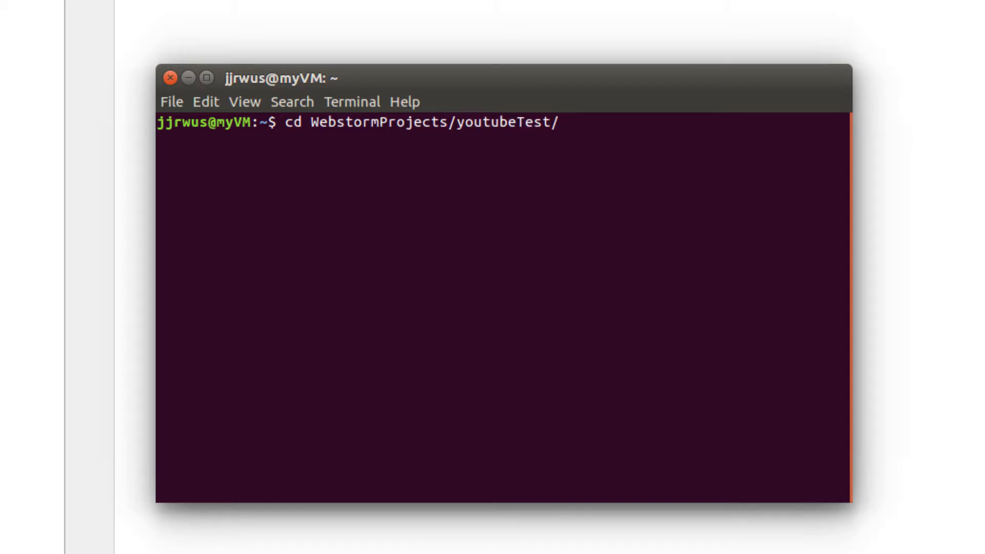
key("Return")
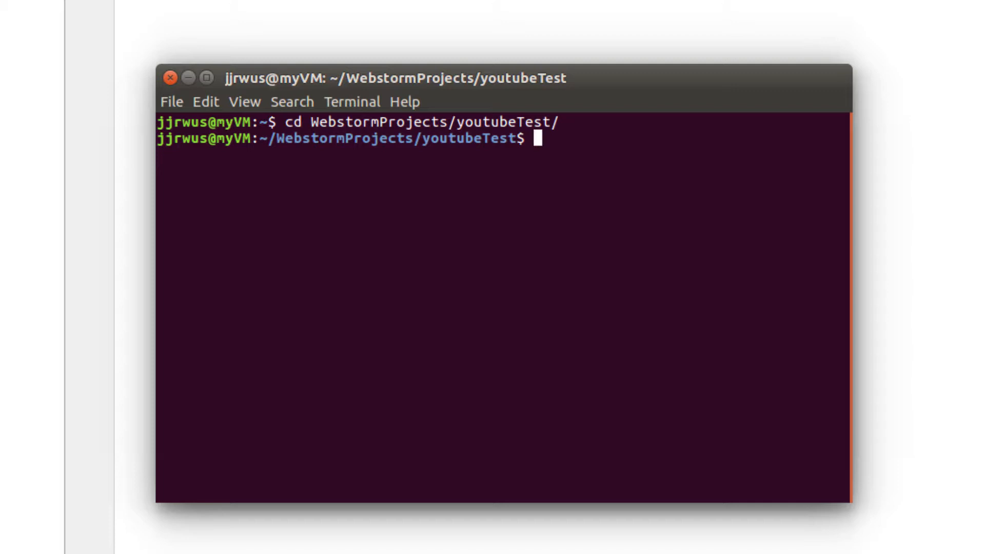
type("npm")
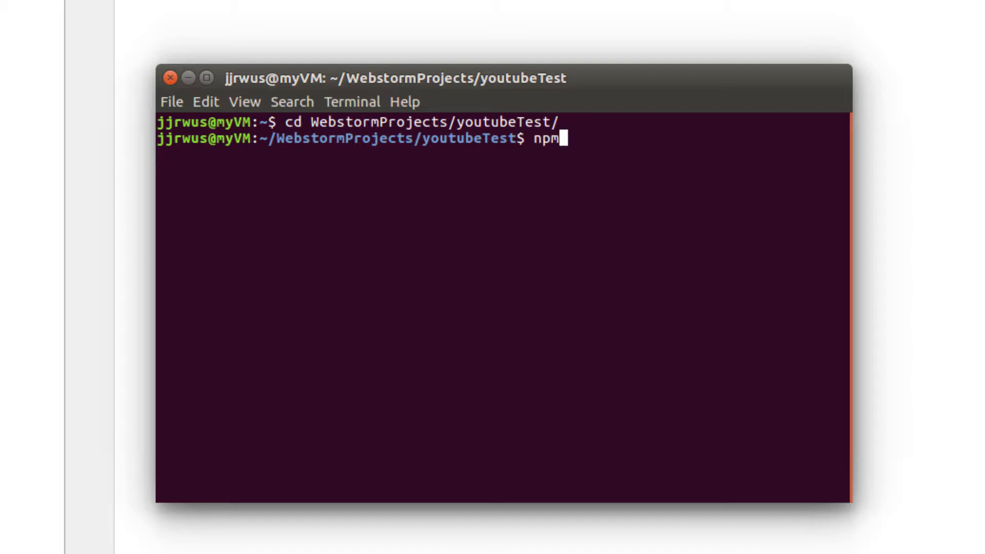
type("init")
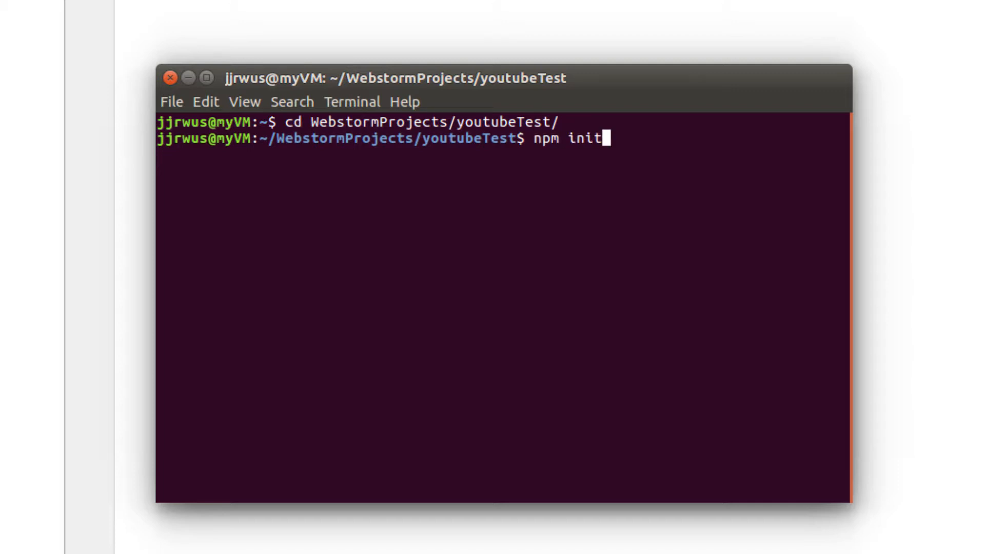
Run npm init and name the package nodejstest, correcting a mistyped name.
key("Return")
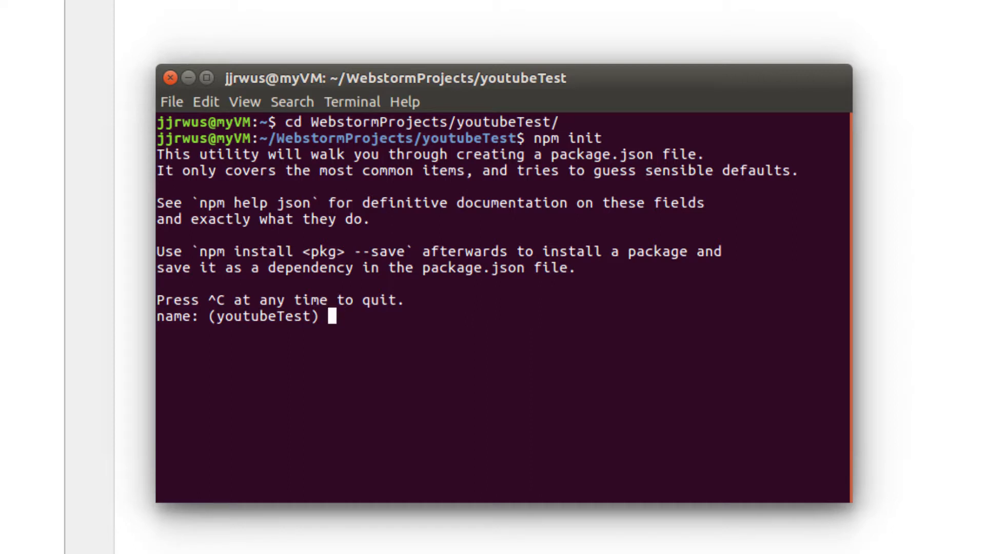
type("No")
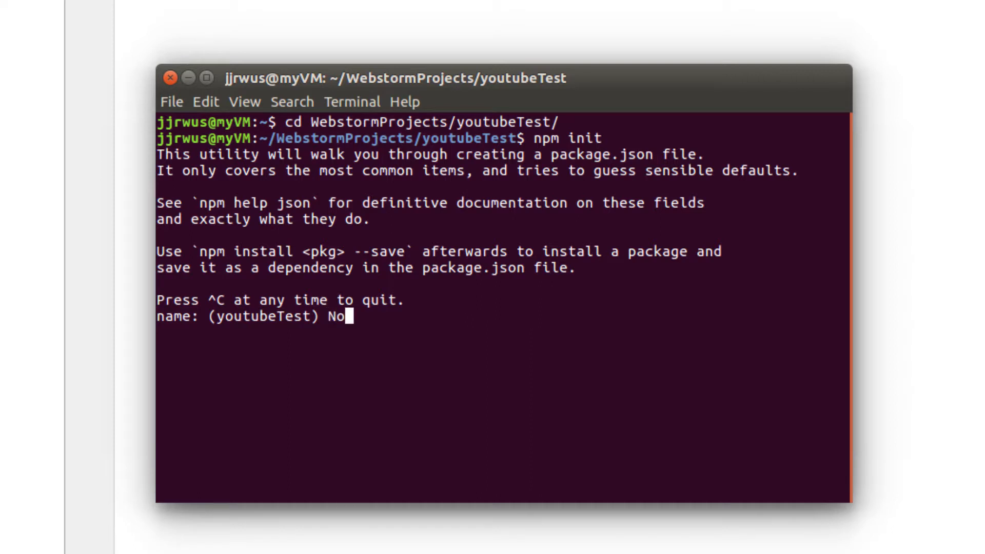
type("dejs")
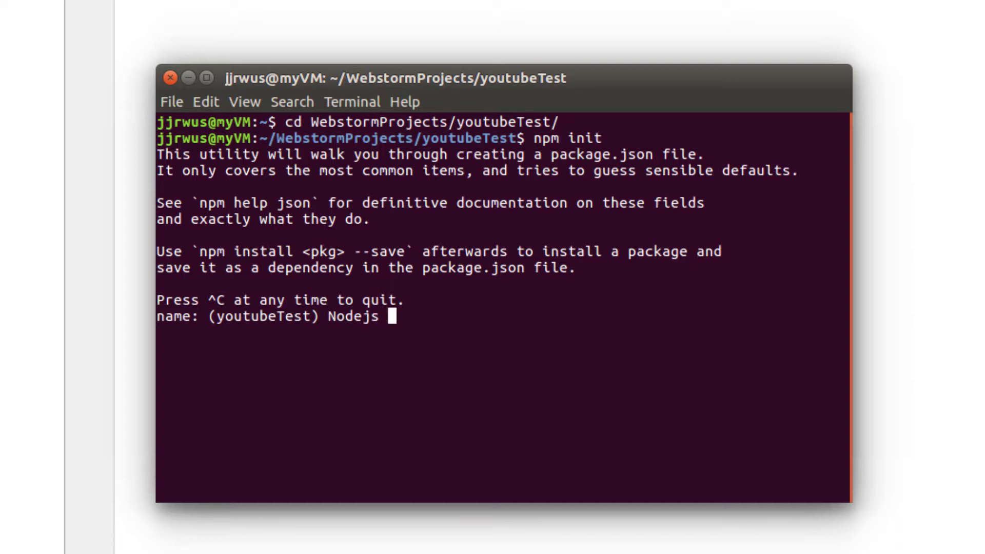
key("BackSpace")
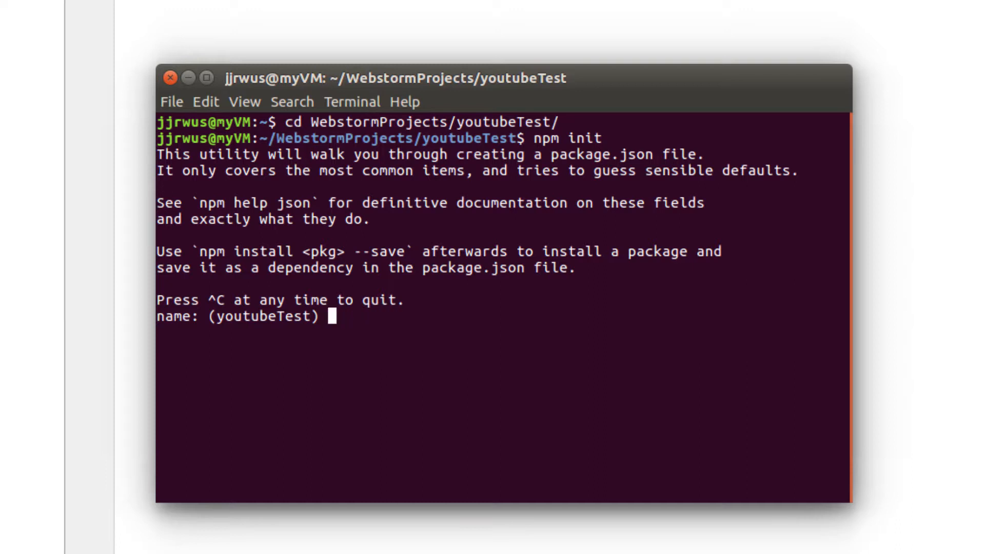
type("nodejs")
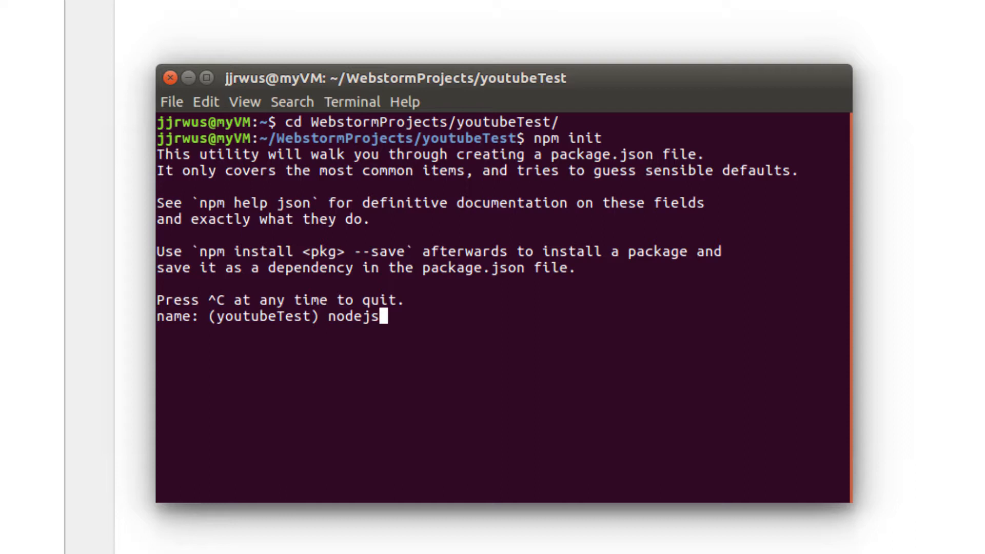
type("test")
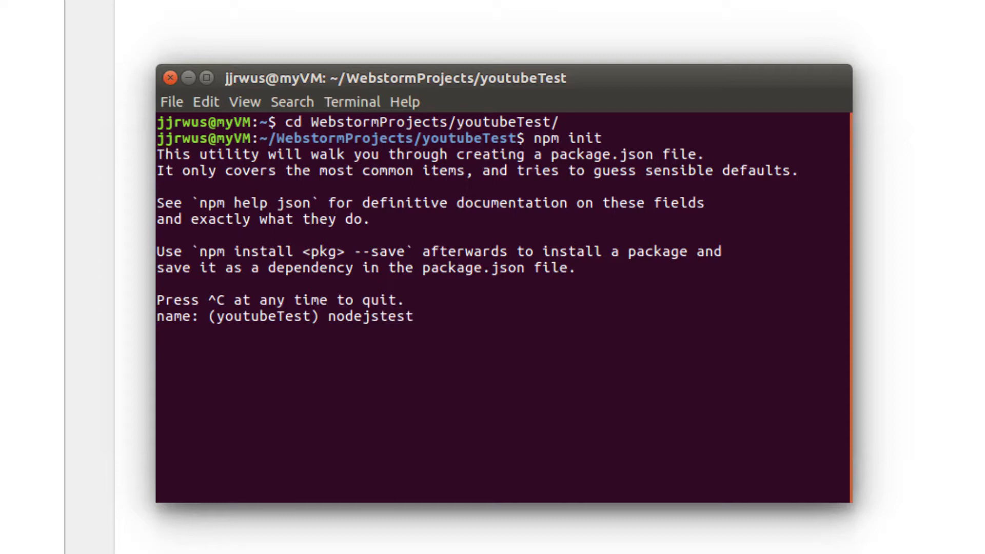
mouse_move(415, 316)
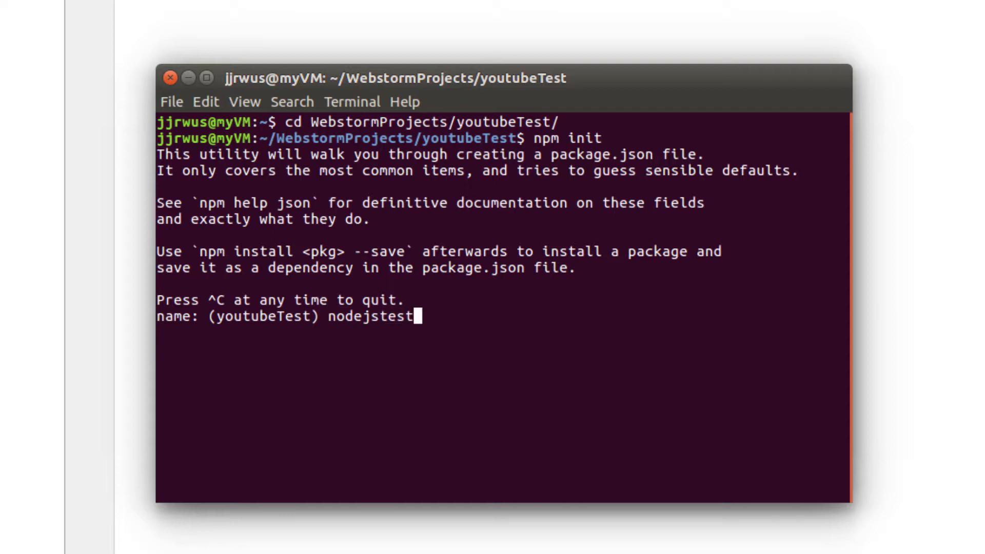
key("Return")
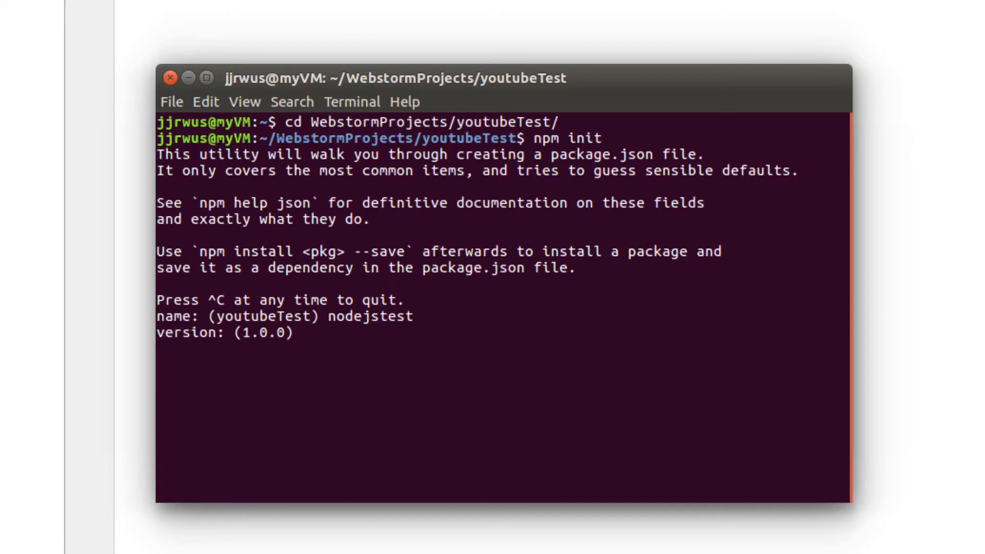
Accept defaults for version 1.0.0, description, index.js entry point, ISC license, and write package.json.
key("Return")
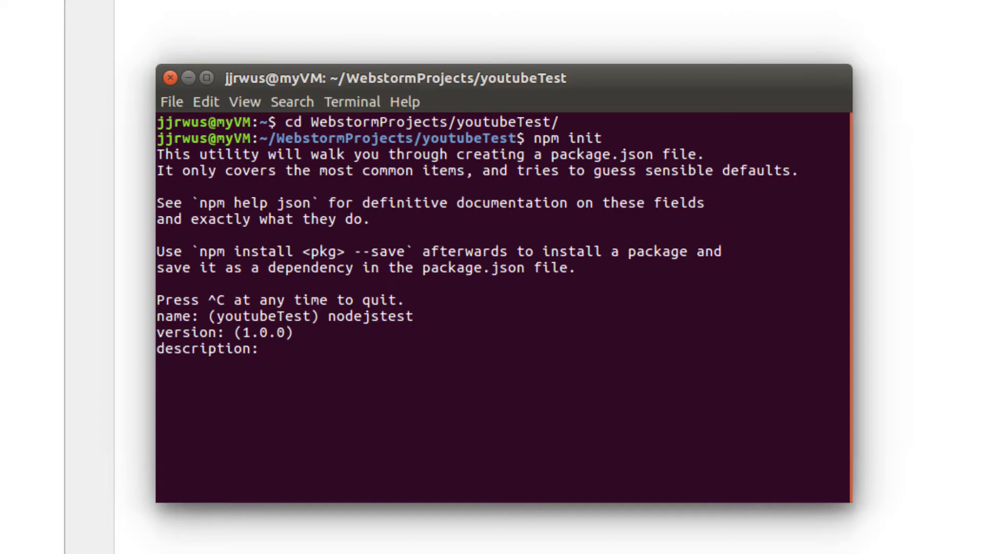
key("Return")
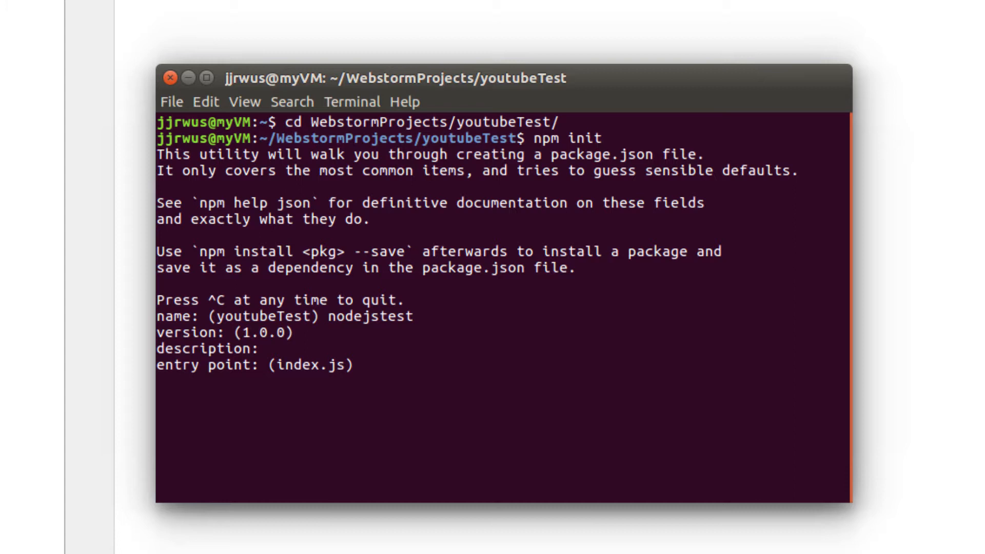
key("Return")
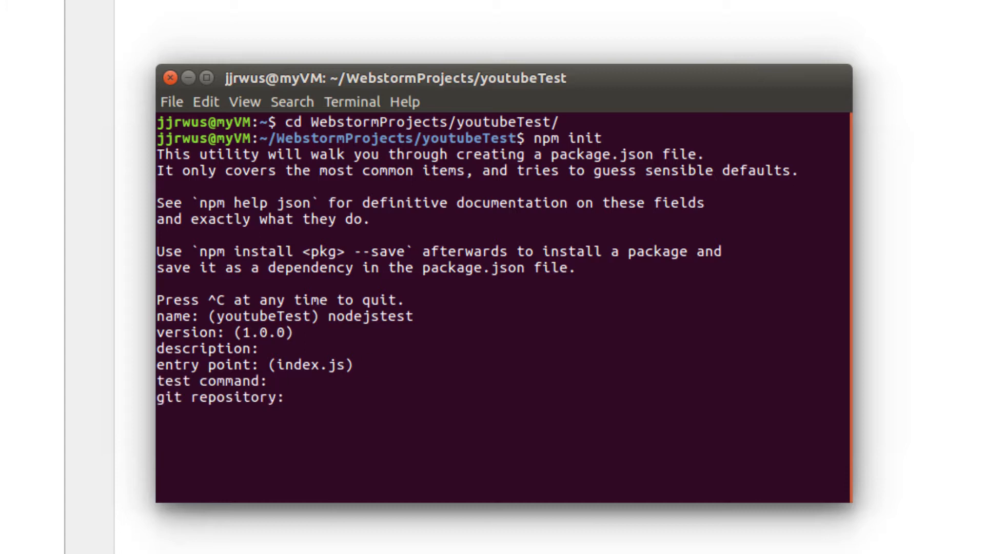
key("Return")
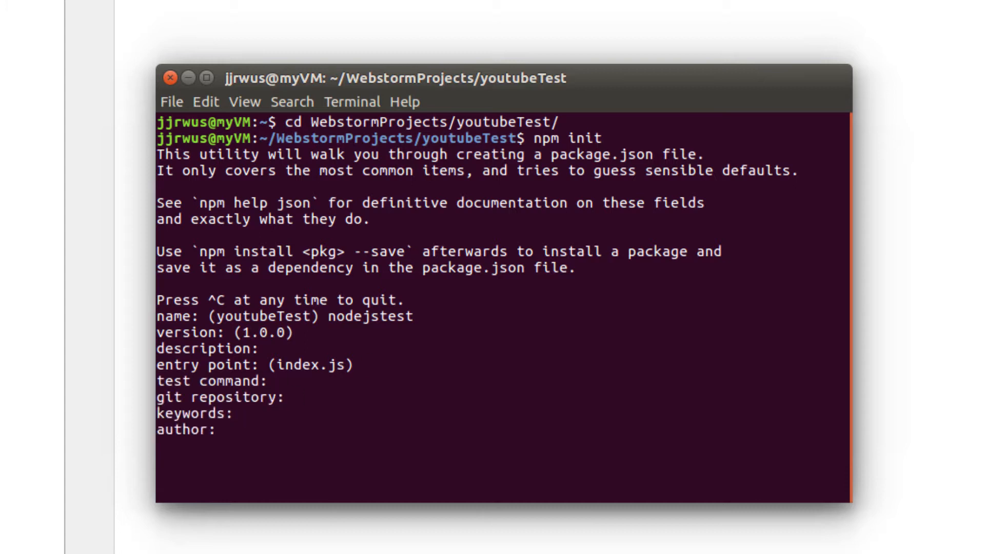
key("Return")
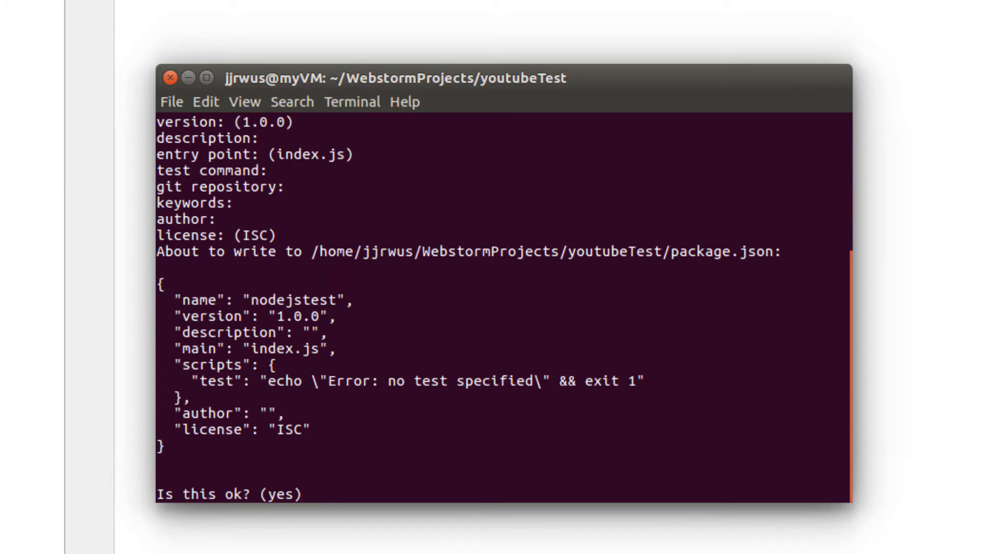
key("Return")
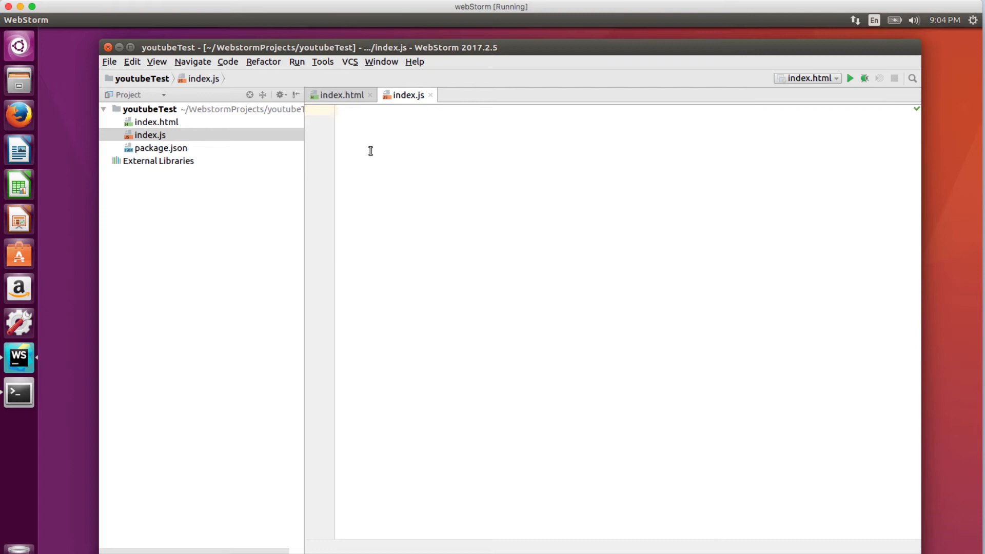
Write console.log("Testing Node JS") in index.js using the console autocomplete suggestion.
type("con")
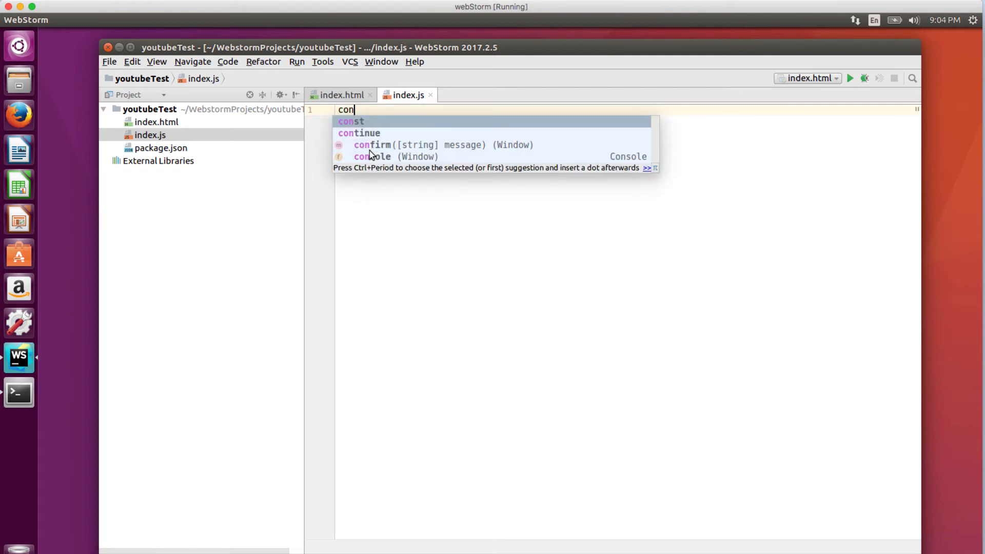
left_click(372, 156)
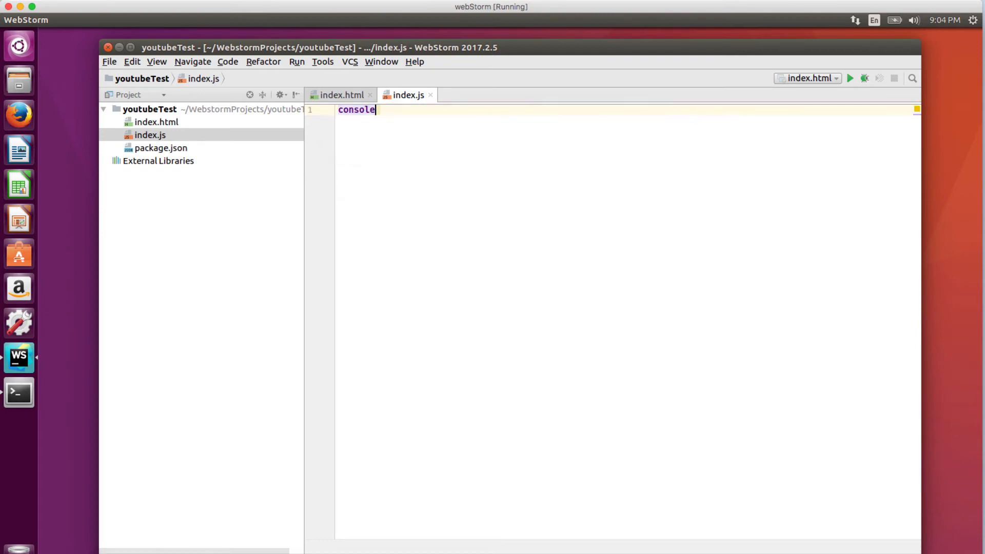
type(".log(\"Testing")
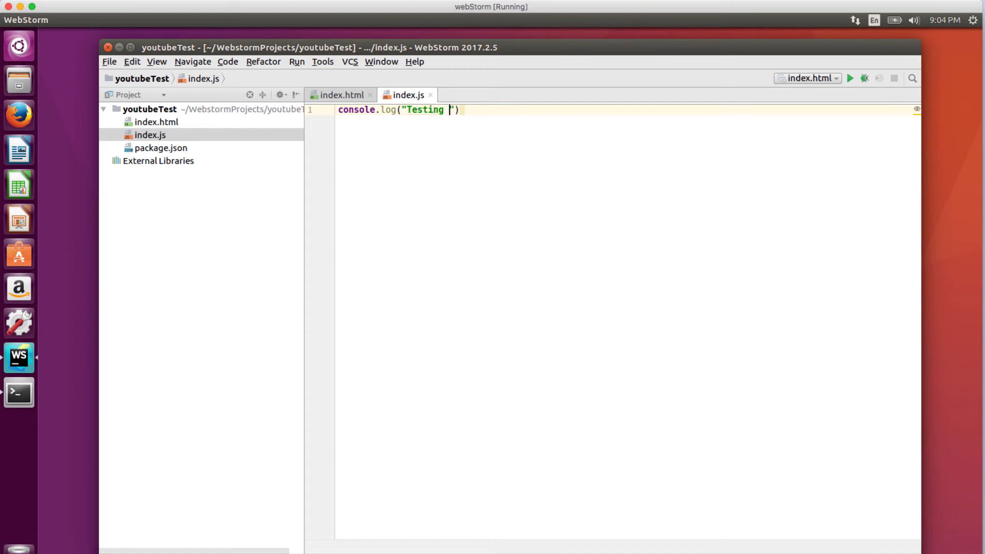
type("Node J")
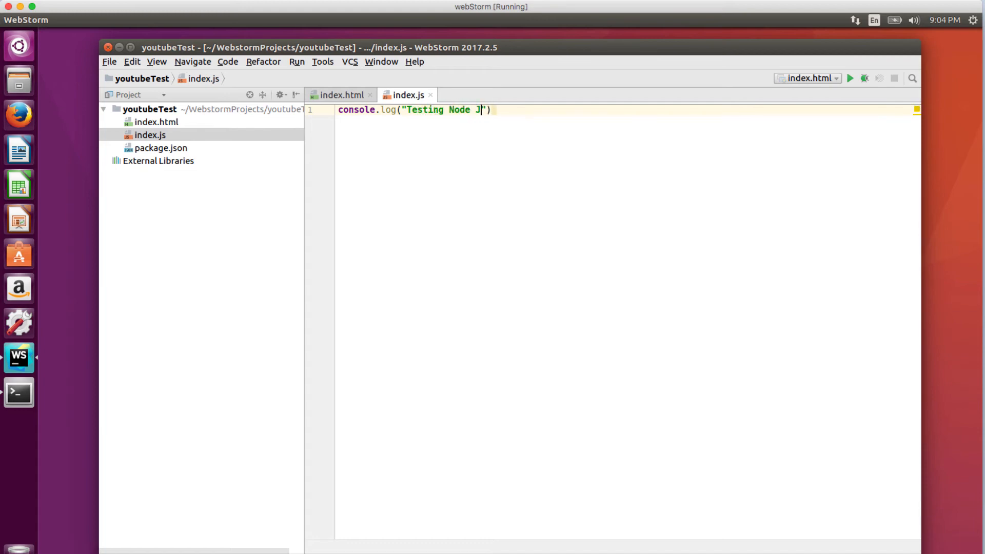
type("S")
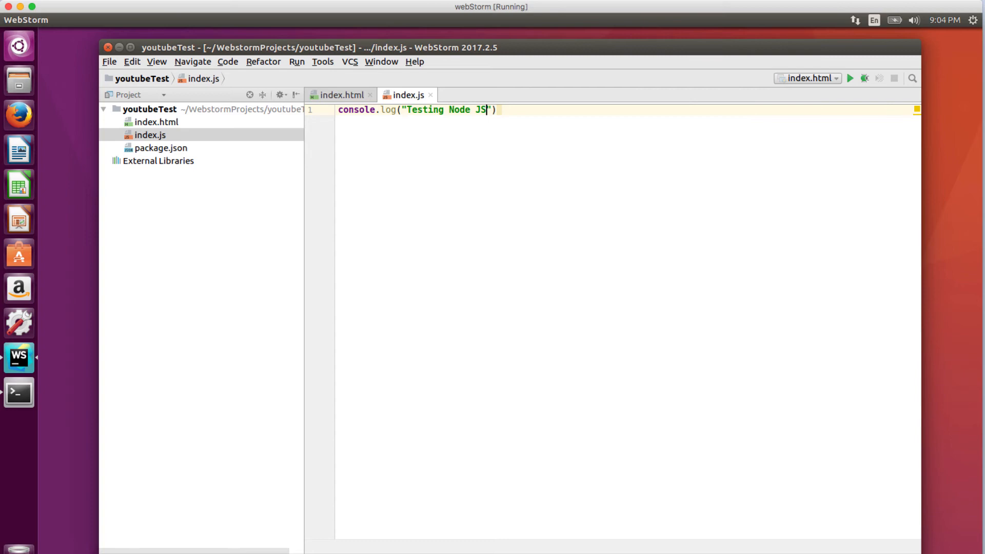
mouse_move(851, 78)
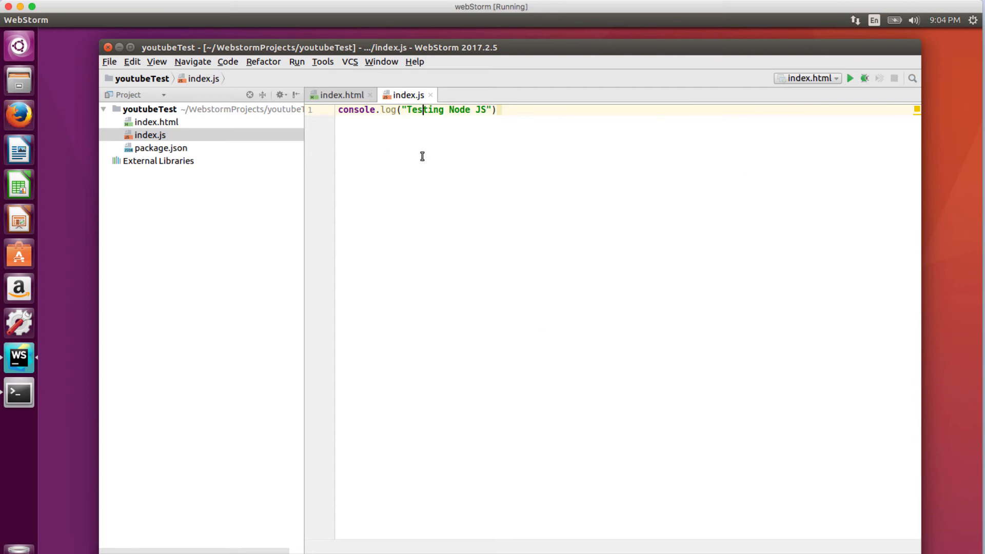
Run index.js from the editor context menu, printing Testing Node JS with exit code 0.
right_click(422, 156)
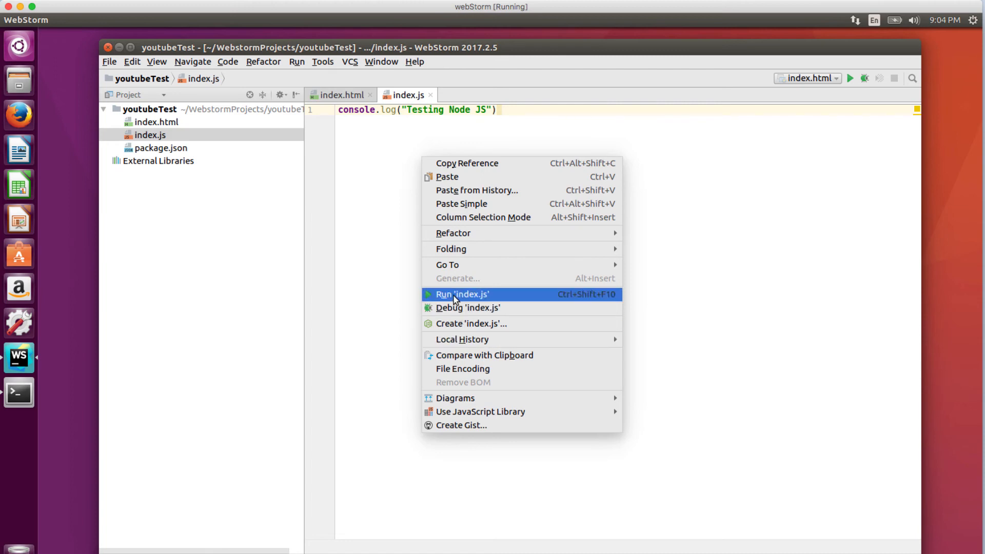
left_click(462, 294)
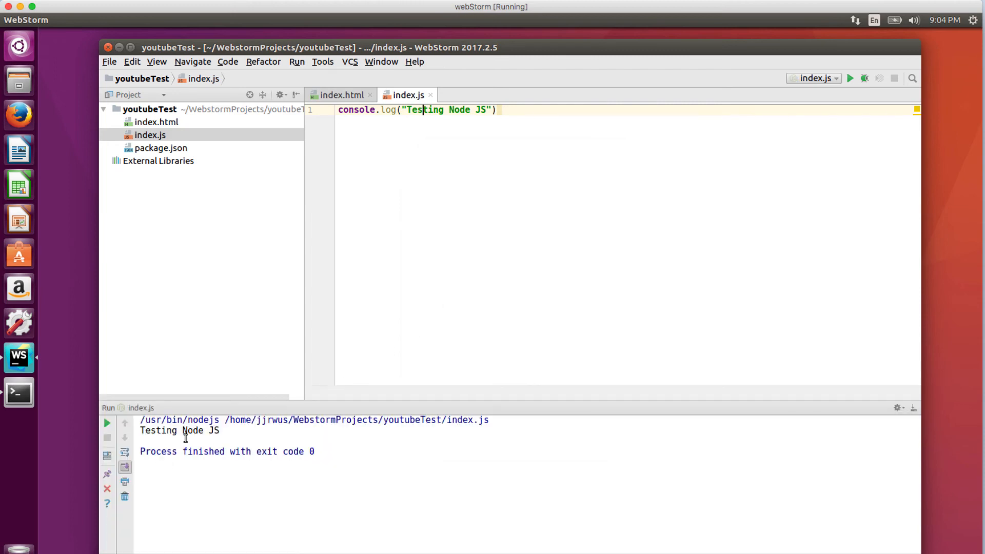
mouse_move(163, 433)
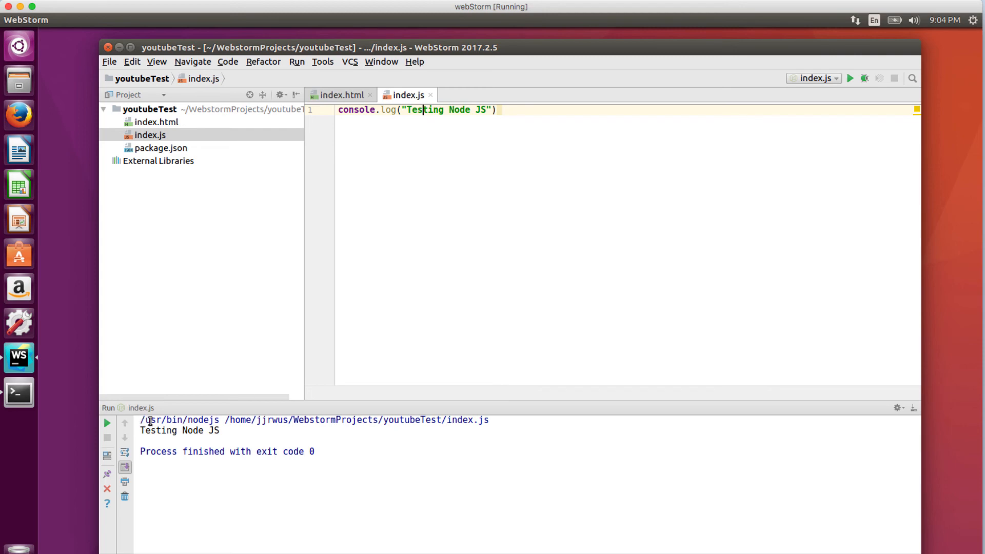
mouse_move(184, 426)
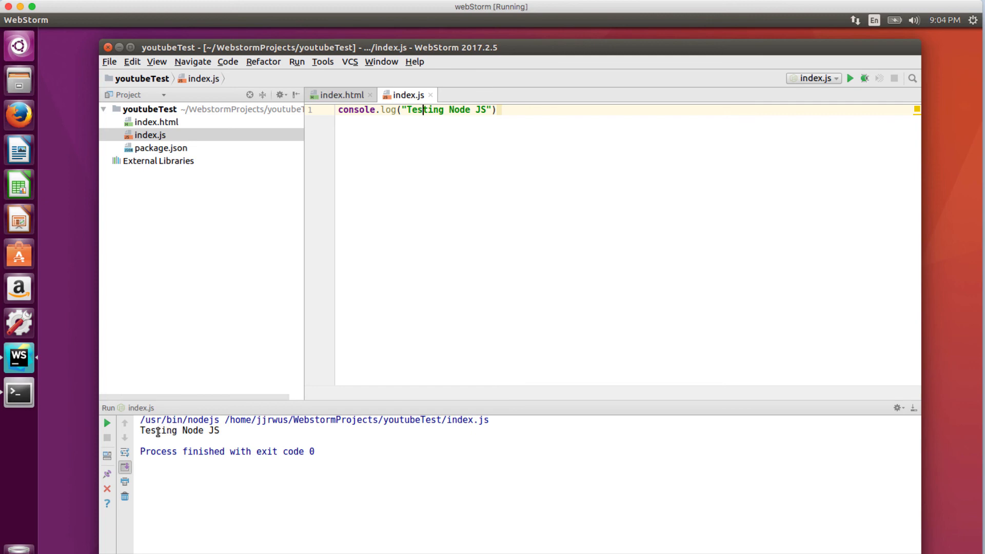
mouse_move(372, 182)
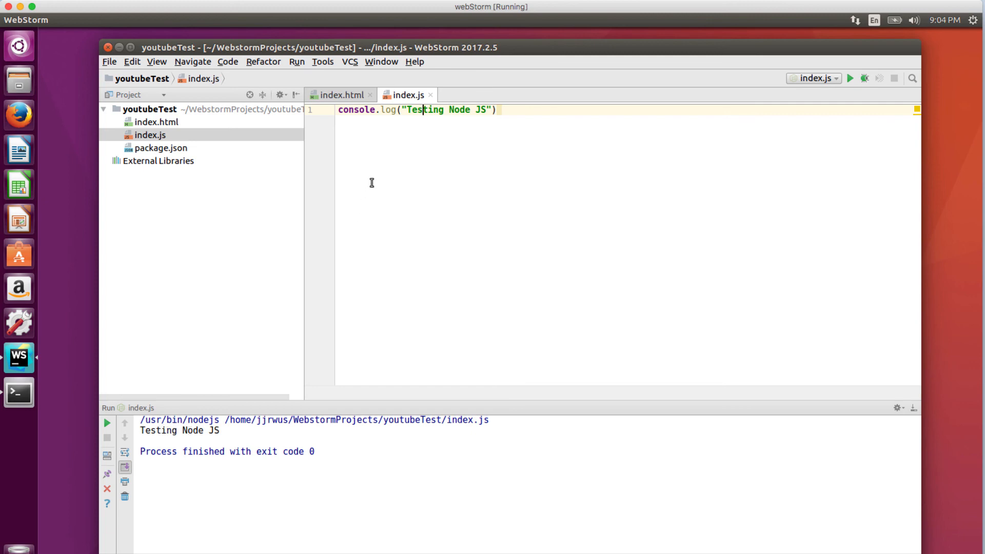
mouse_move(444, 174)
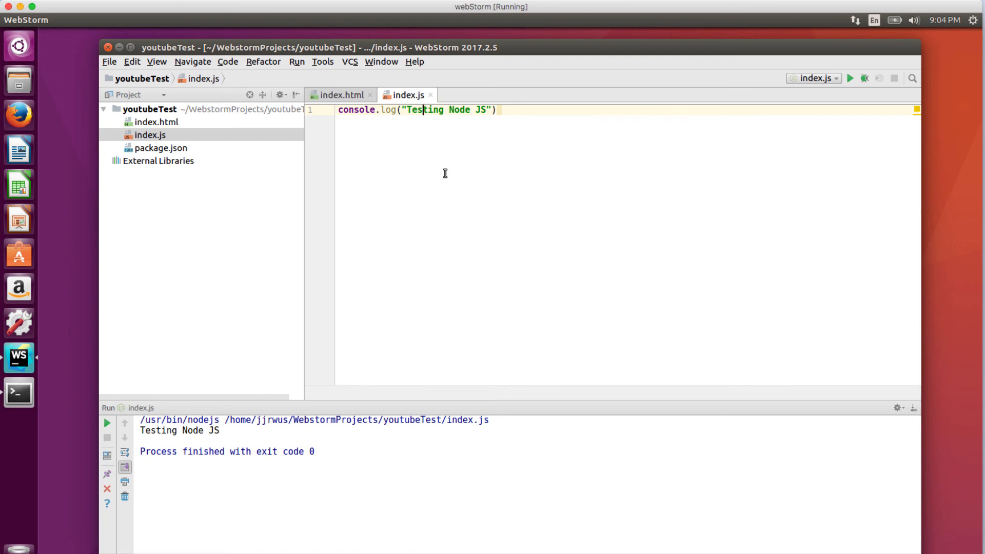